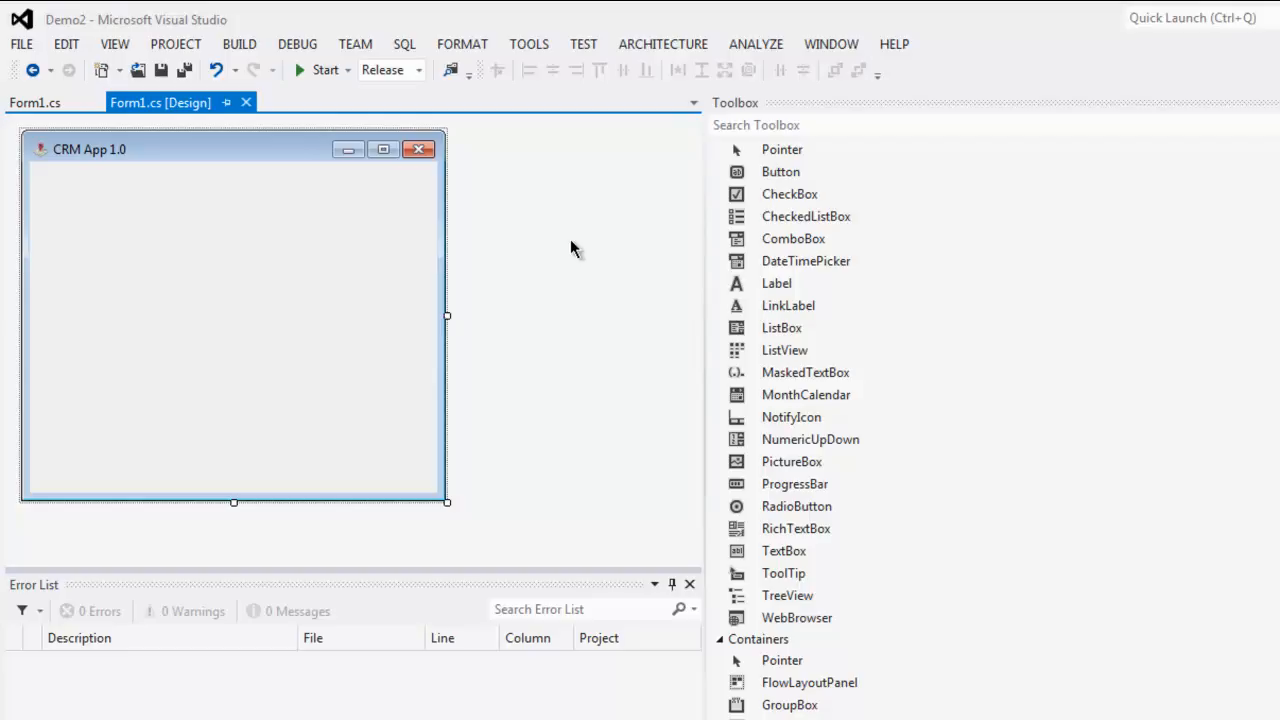
pyautogui.moveTo(480, 367)
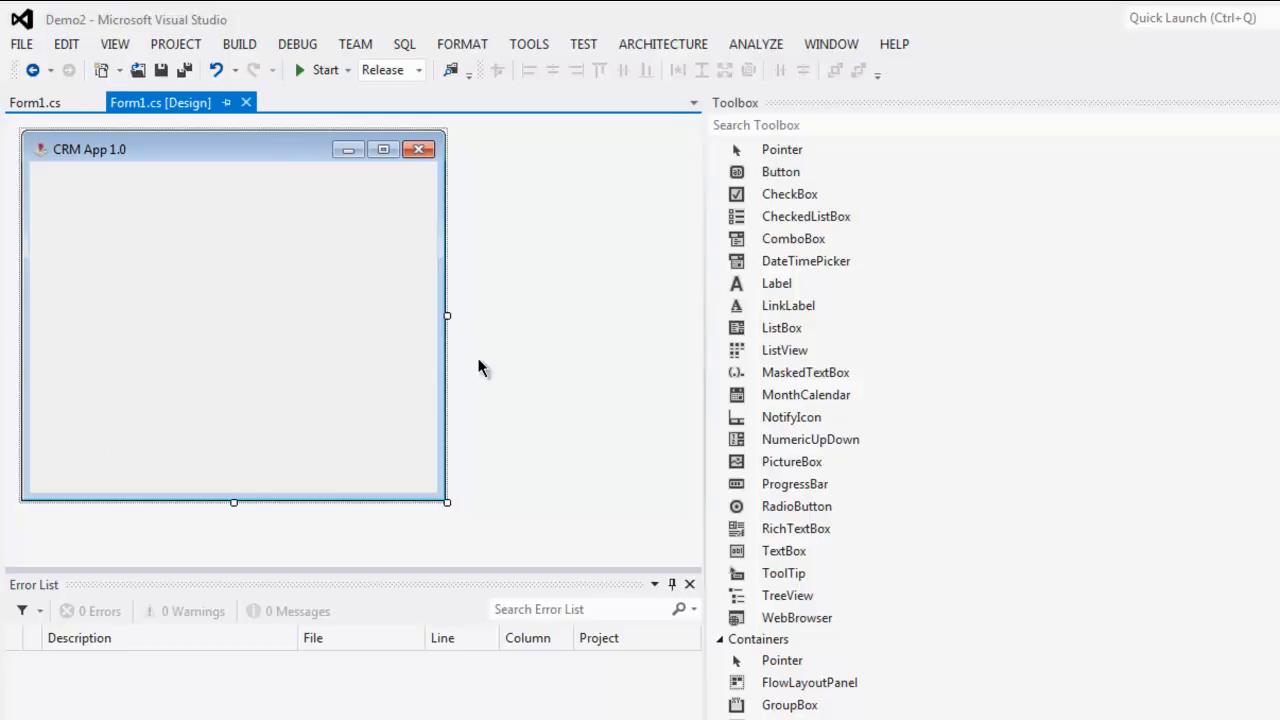
pyautogui.moveTo(140, 141)
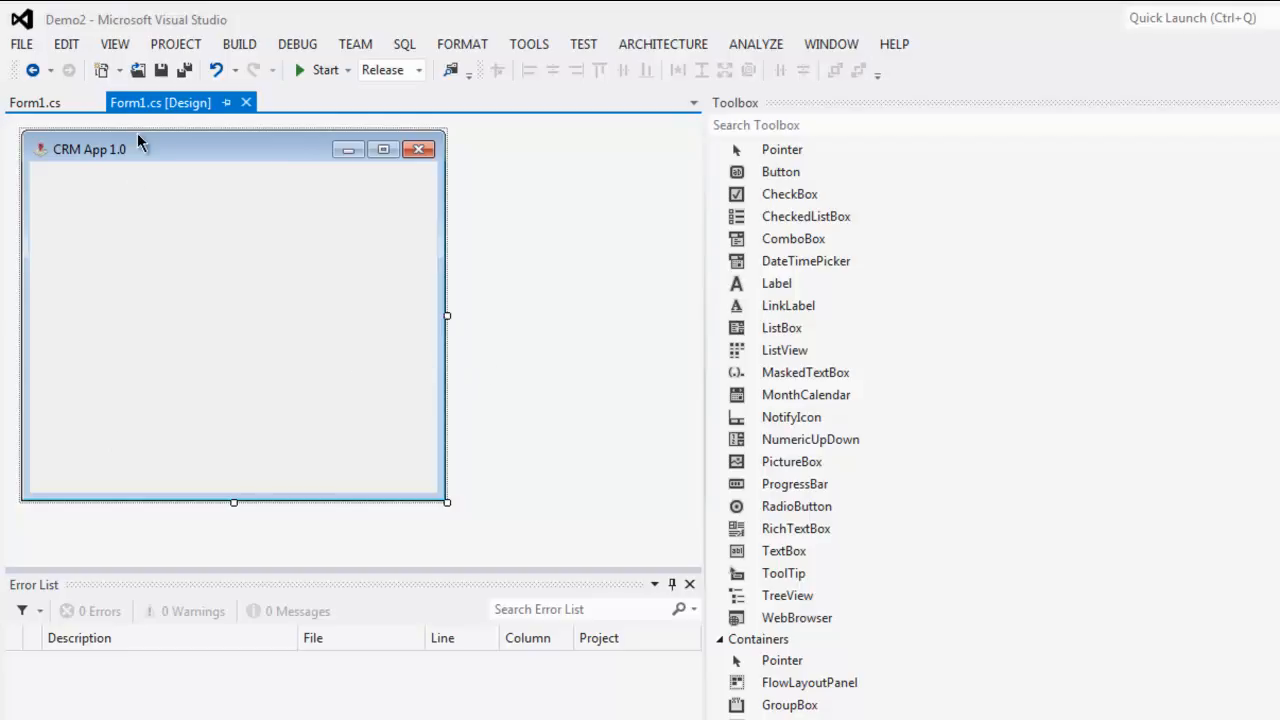
pyautogui.moveTo(202, 360)
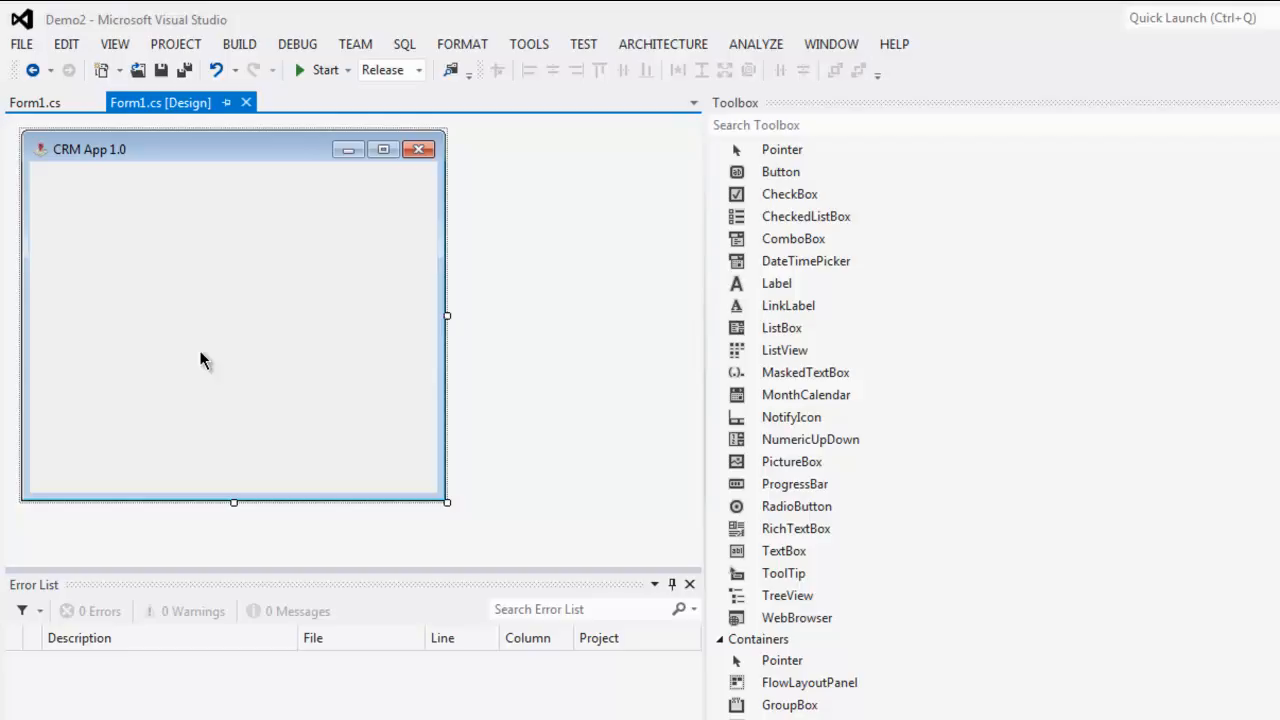
pyautogui.moveTo(765, 490)
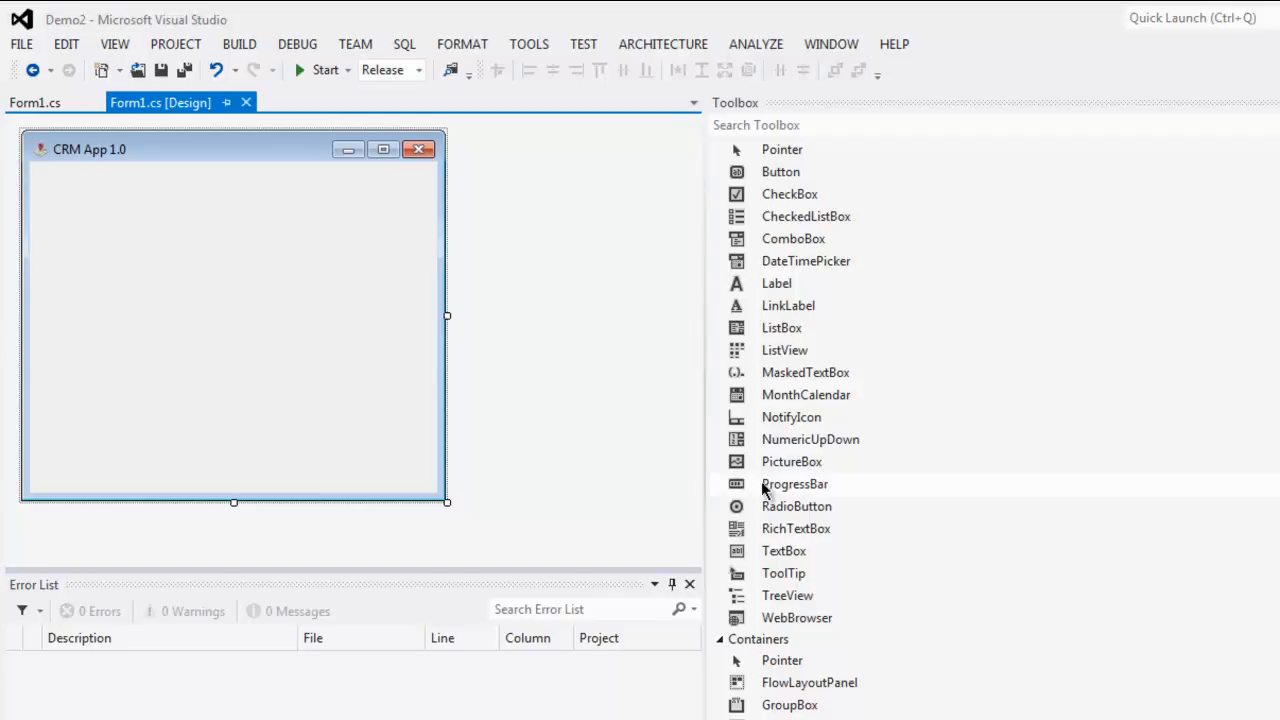
# Place progressBar1 near the top of Form1 and button1 below it
pyautogui.click(795, 484)
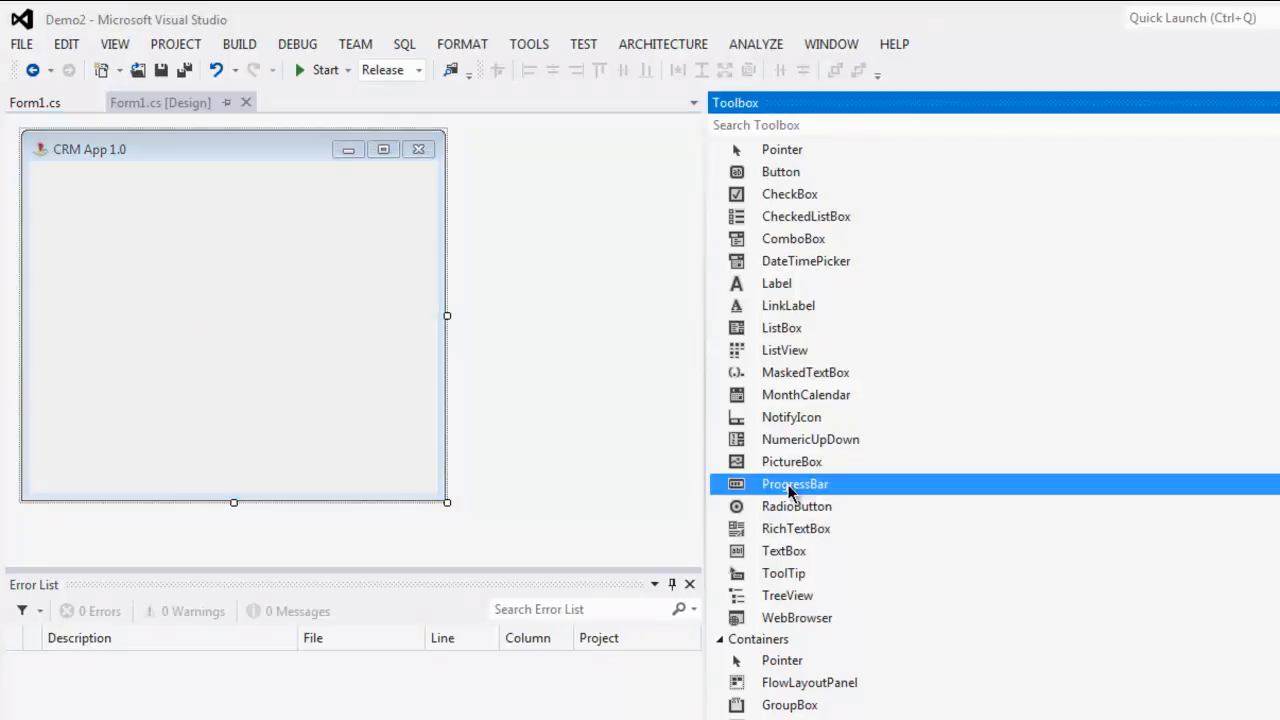
pyautogui.moveTo(794, 483); pyautogui.dragTo(221, 307)
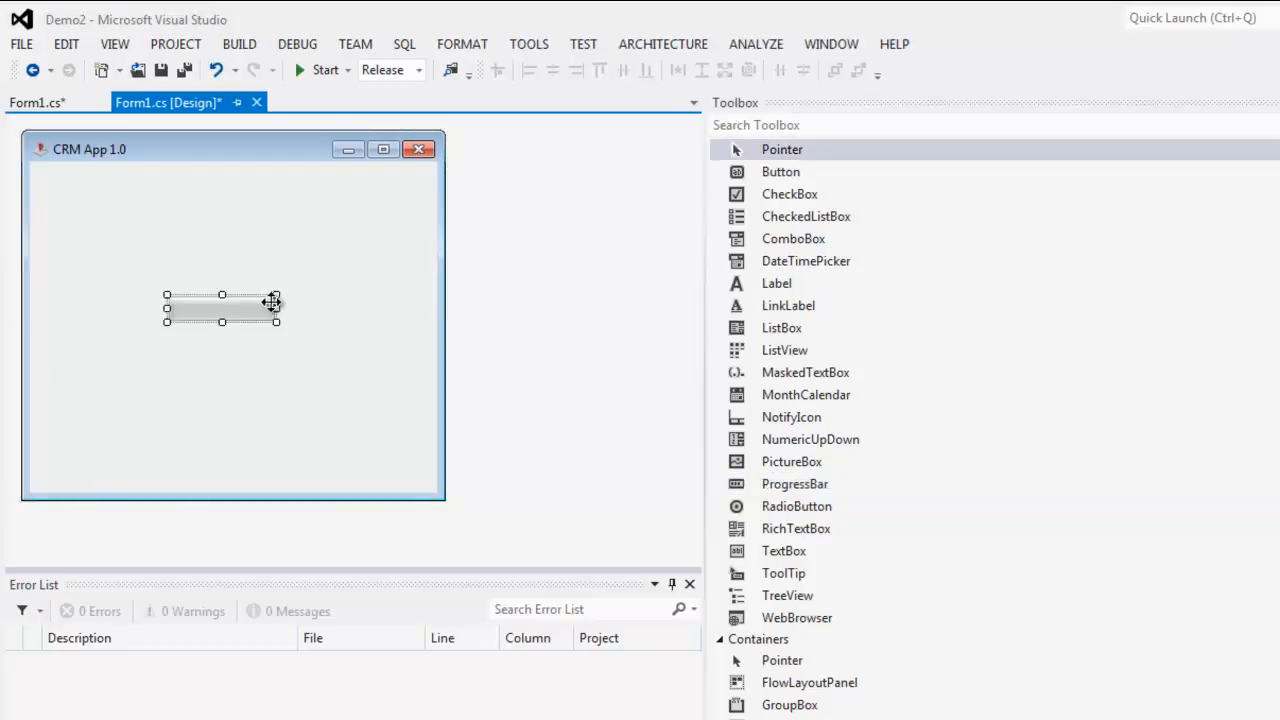
pyautogui.moveTo(222, 308); pyautogui.dragTo(216, 226)
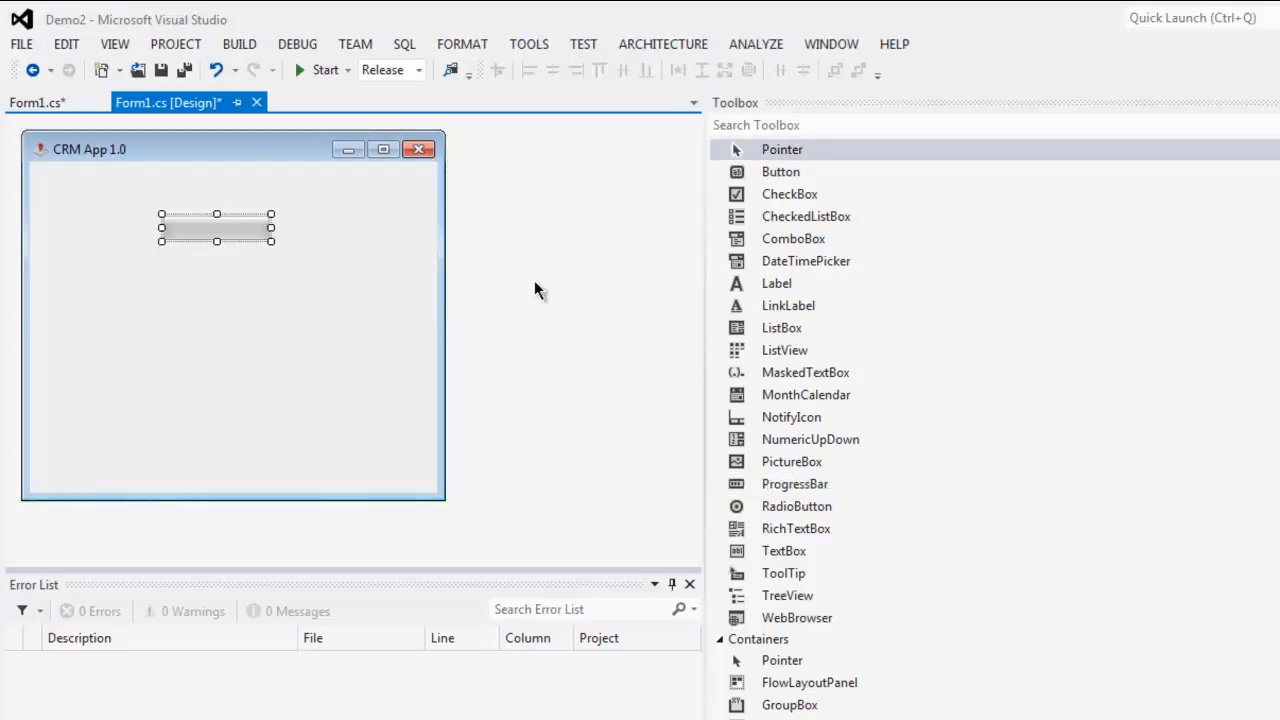
pyautogui.click(781, 171)
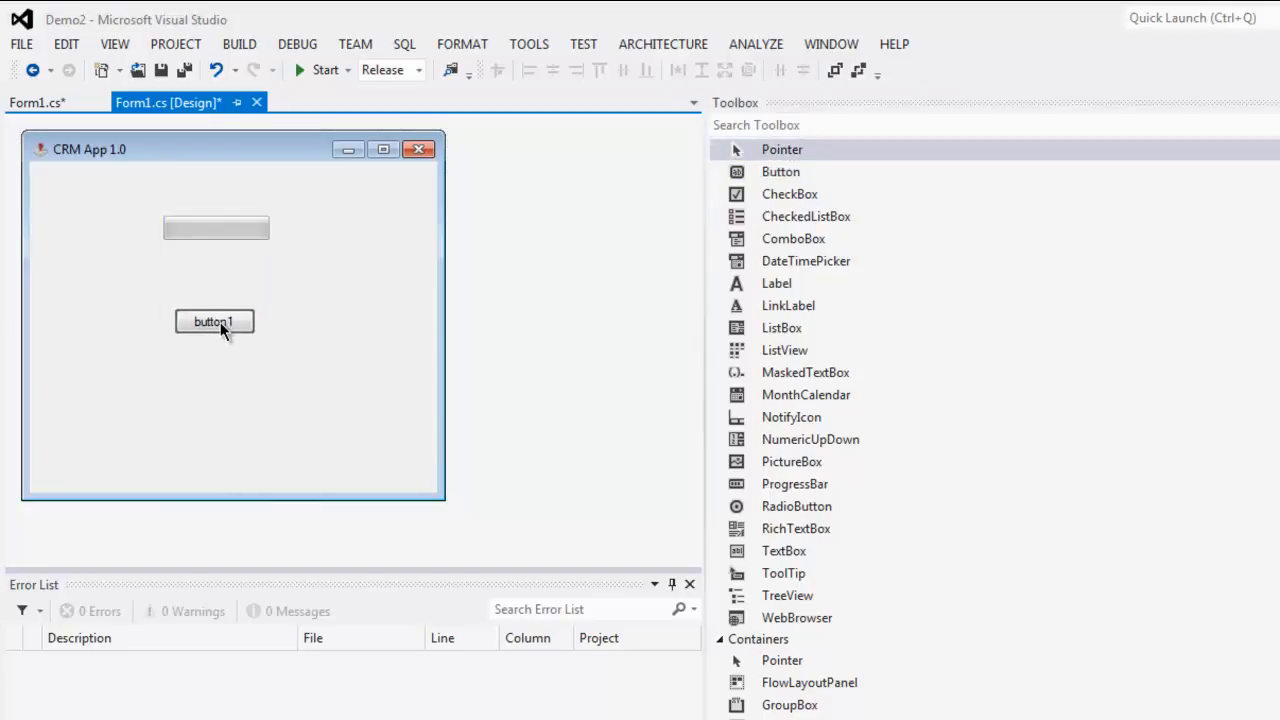
pyautogui.click(214, 321)
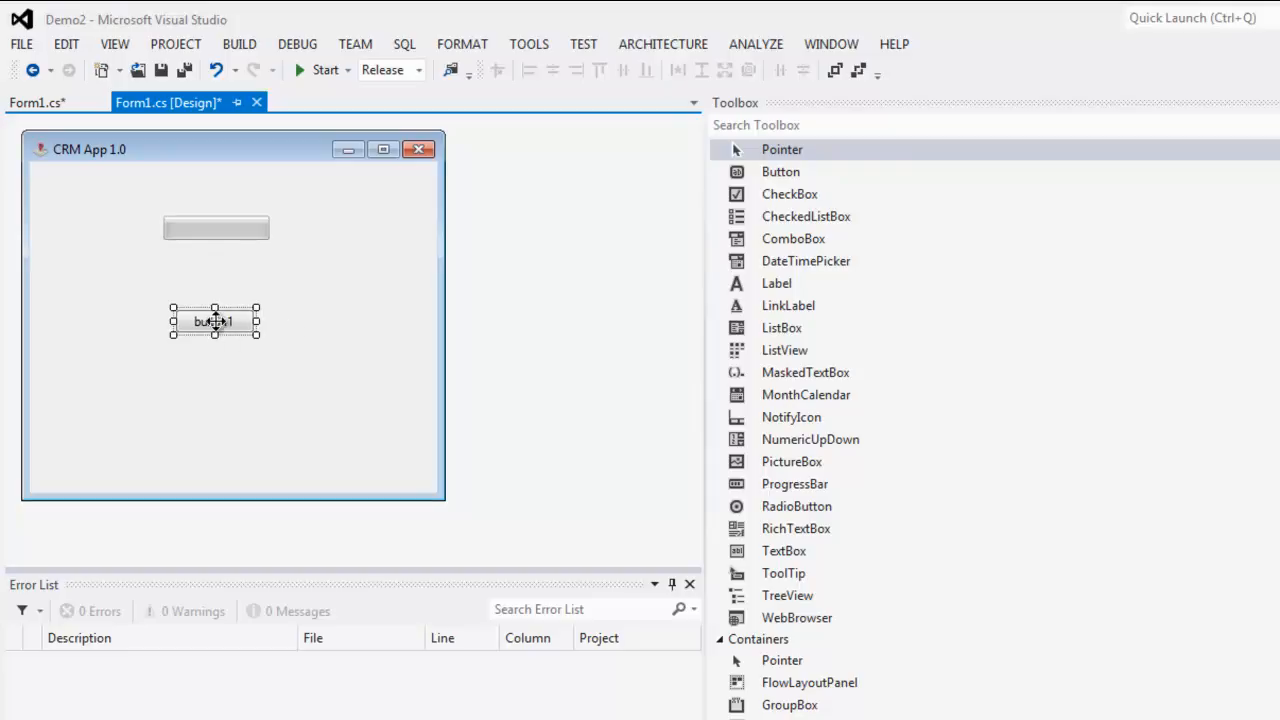
# Generate the button1_MouseClick_1 handler from button1's MouseClick event in Properties
pyautogui.rightClick(214, 321)
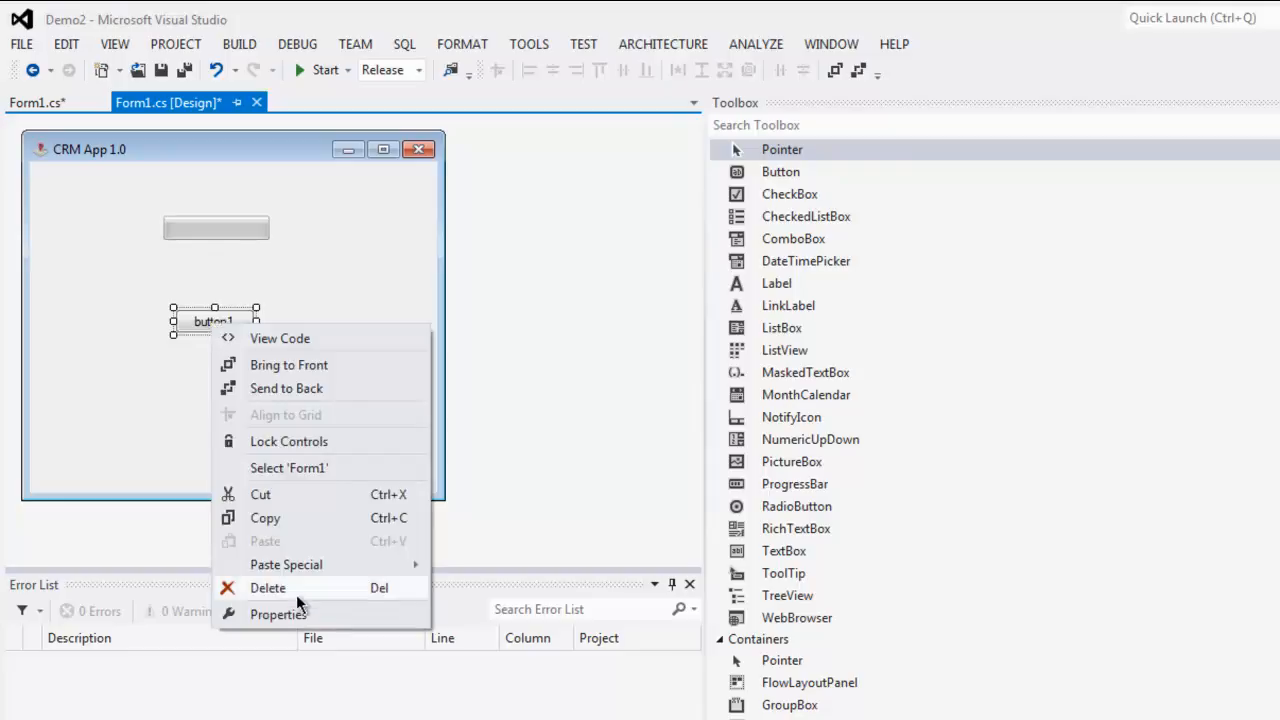
pyautogui.click(278, 614)
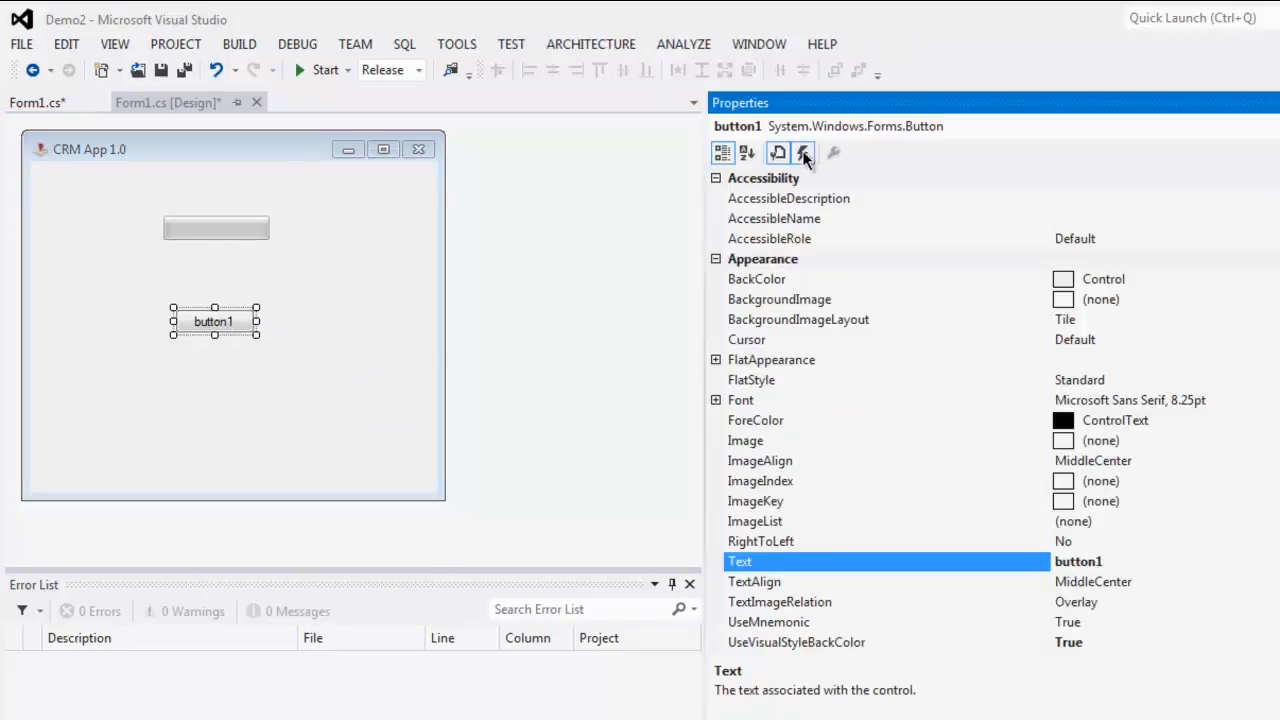
pyautogui.click(802, 152)
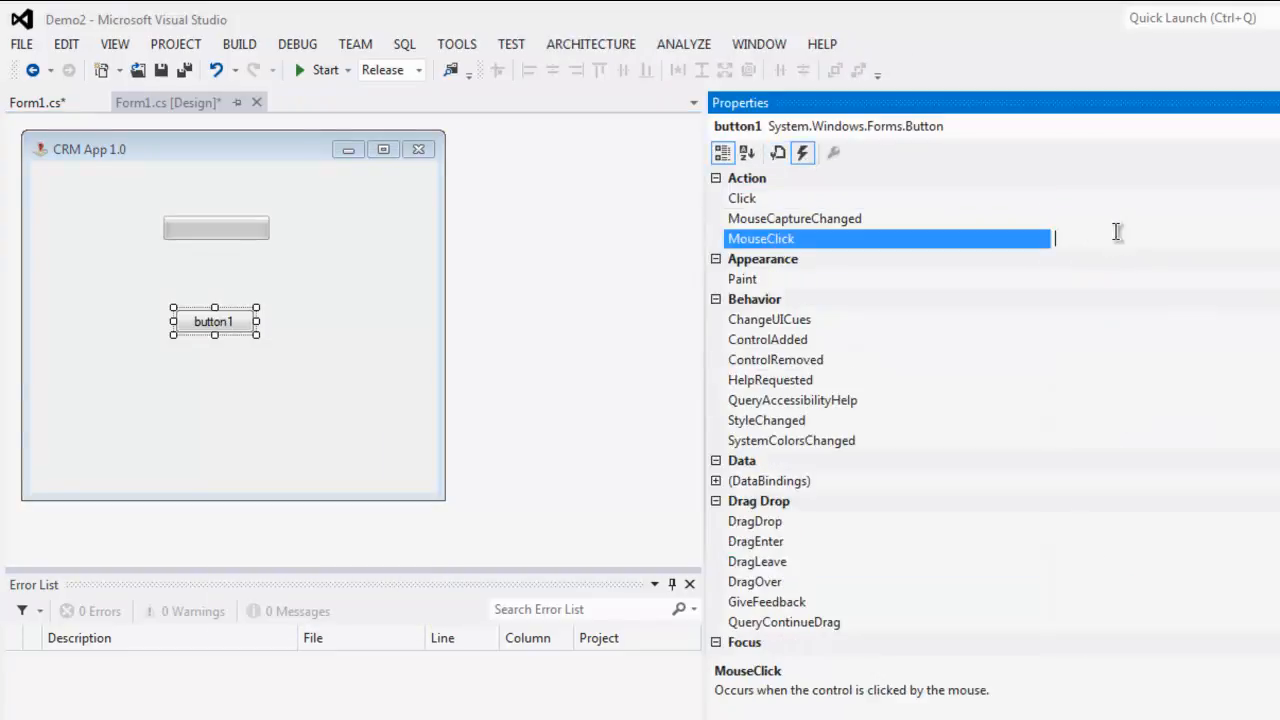
pyautogui.doubleClick(888, 238)
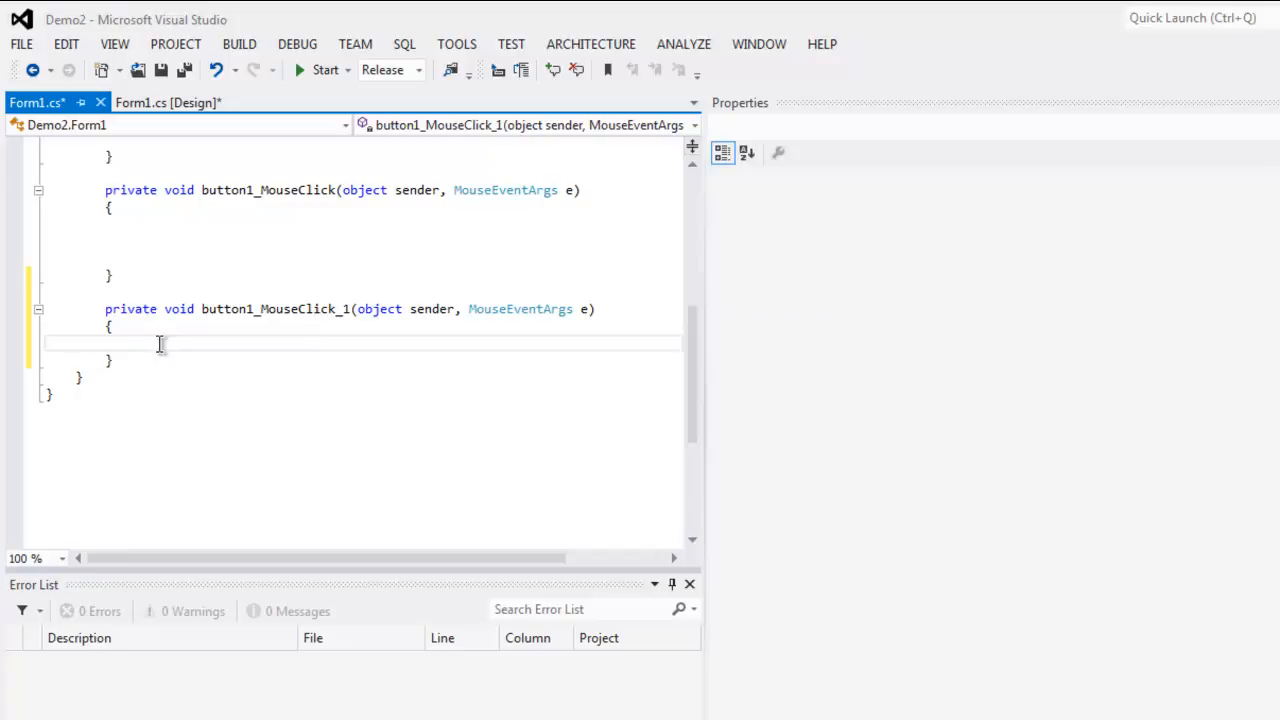
# Type int i = 0; progressBar1.Minimum = 0; progressBar1.Maximum = 200; in the handler
pyautogui.write('int i')
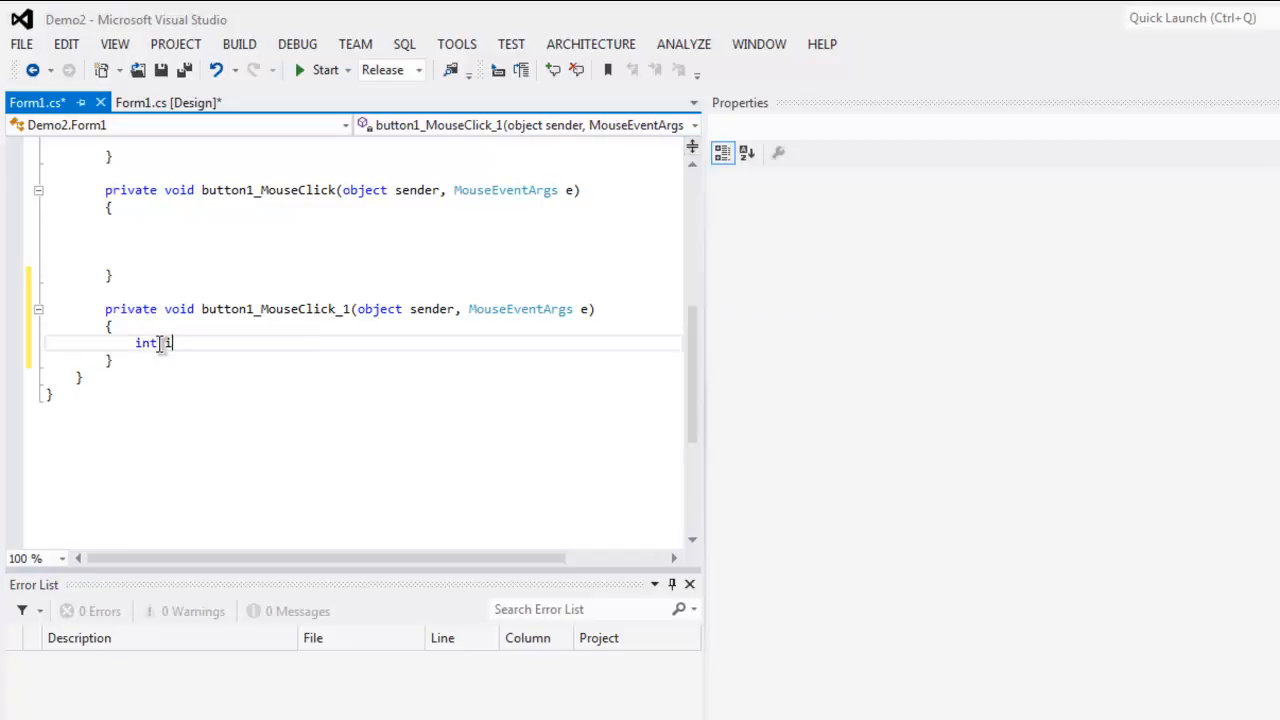
pyautogui.write('= 0')
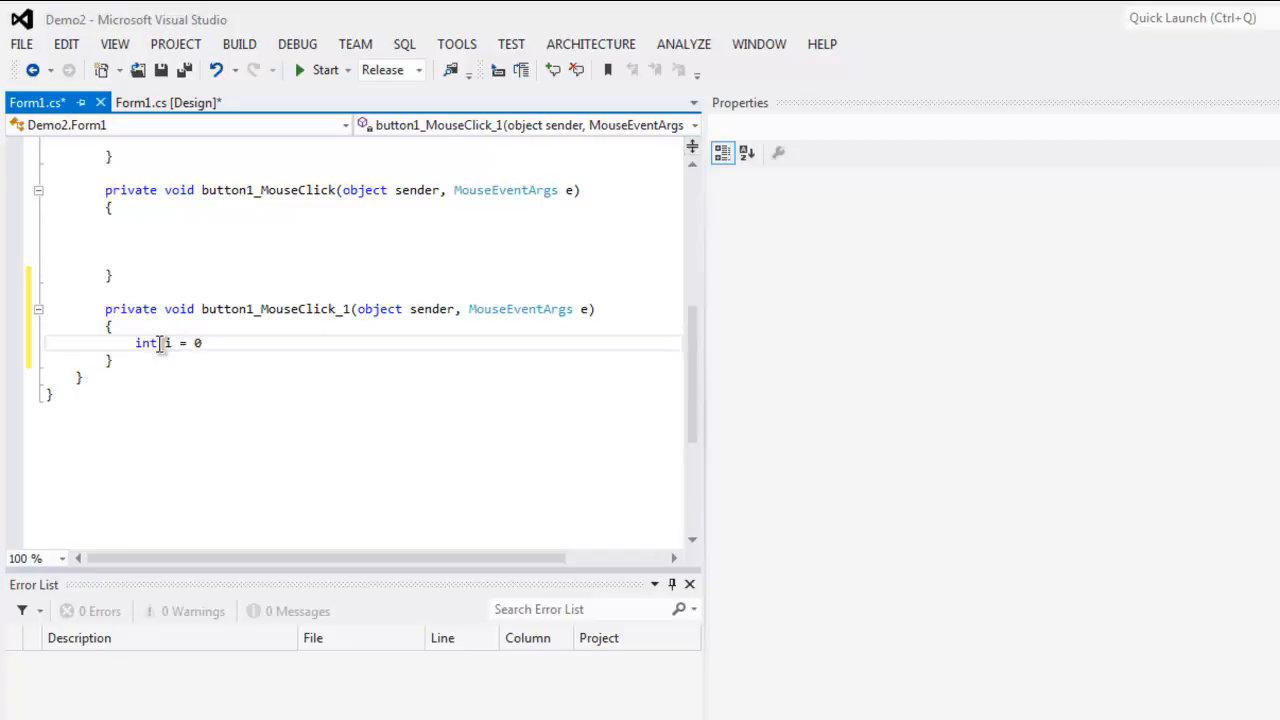
pyautogui.write(';')
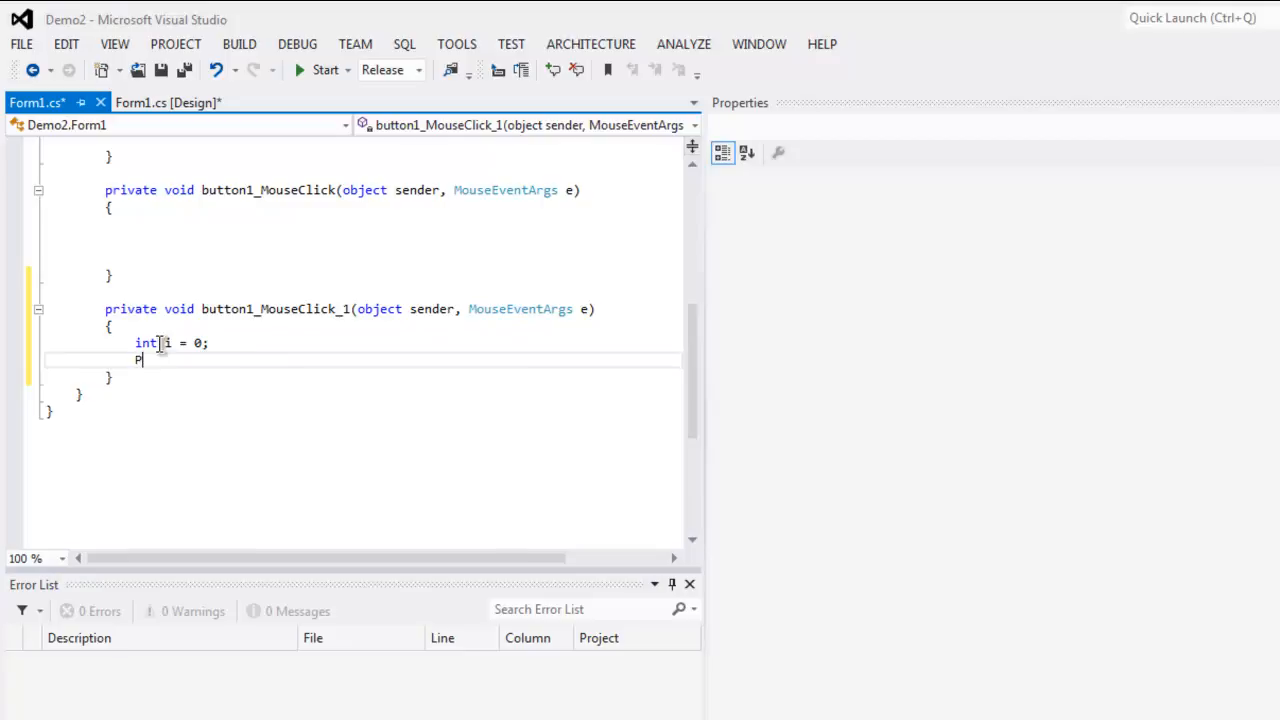
pyautogui.write('rogressBar1')
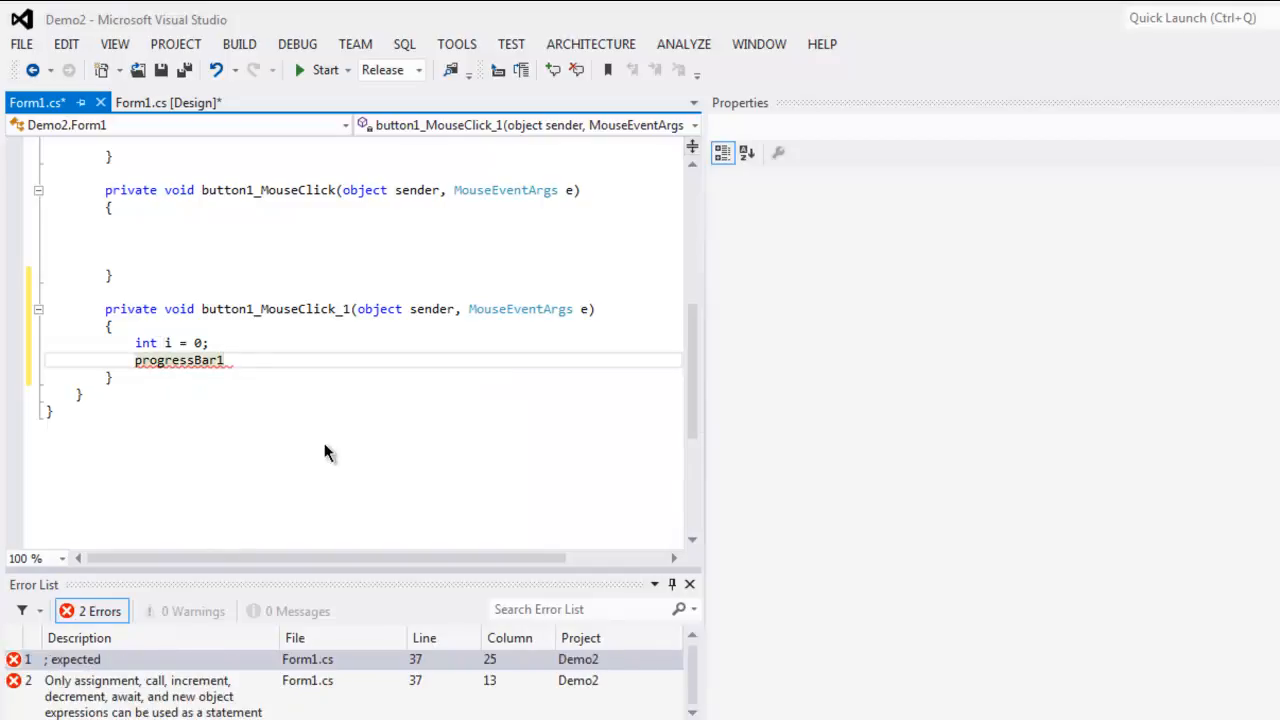
pyautogui.write('.M')
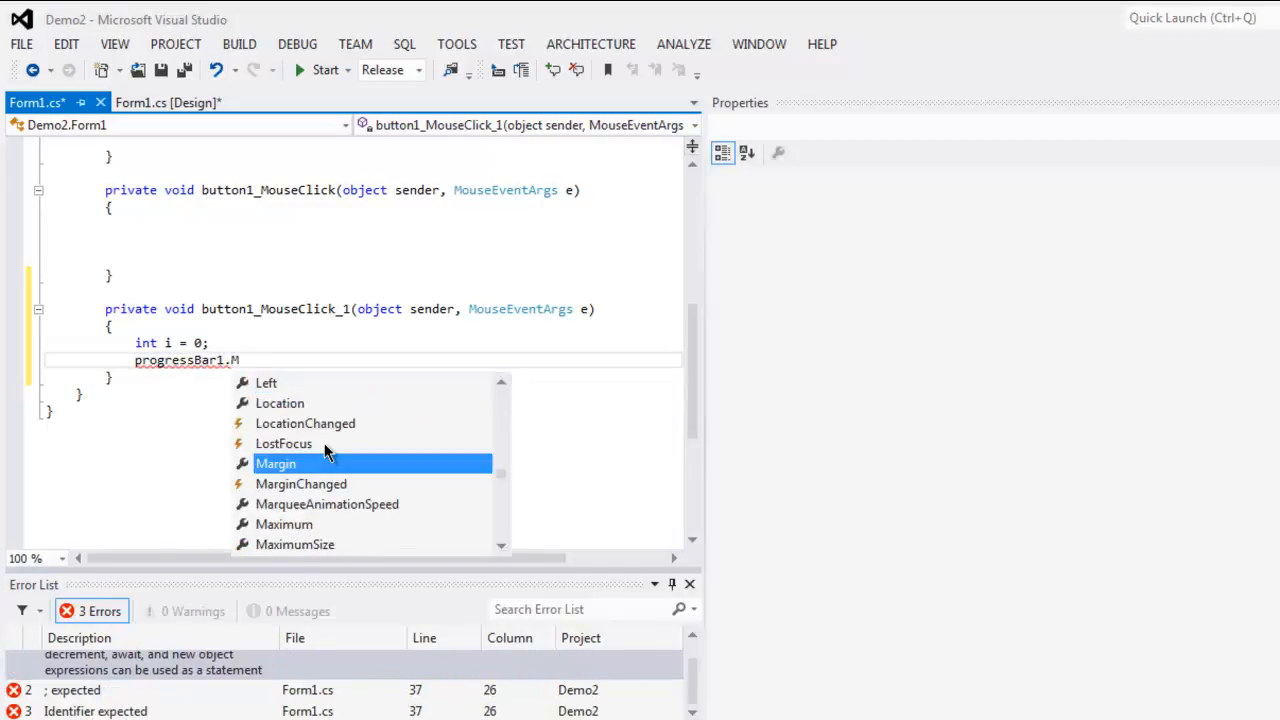
pyautogui.write('inimum')
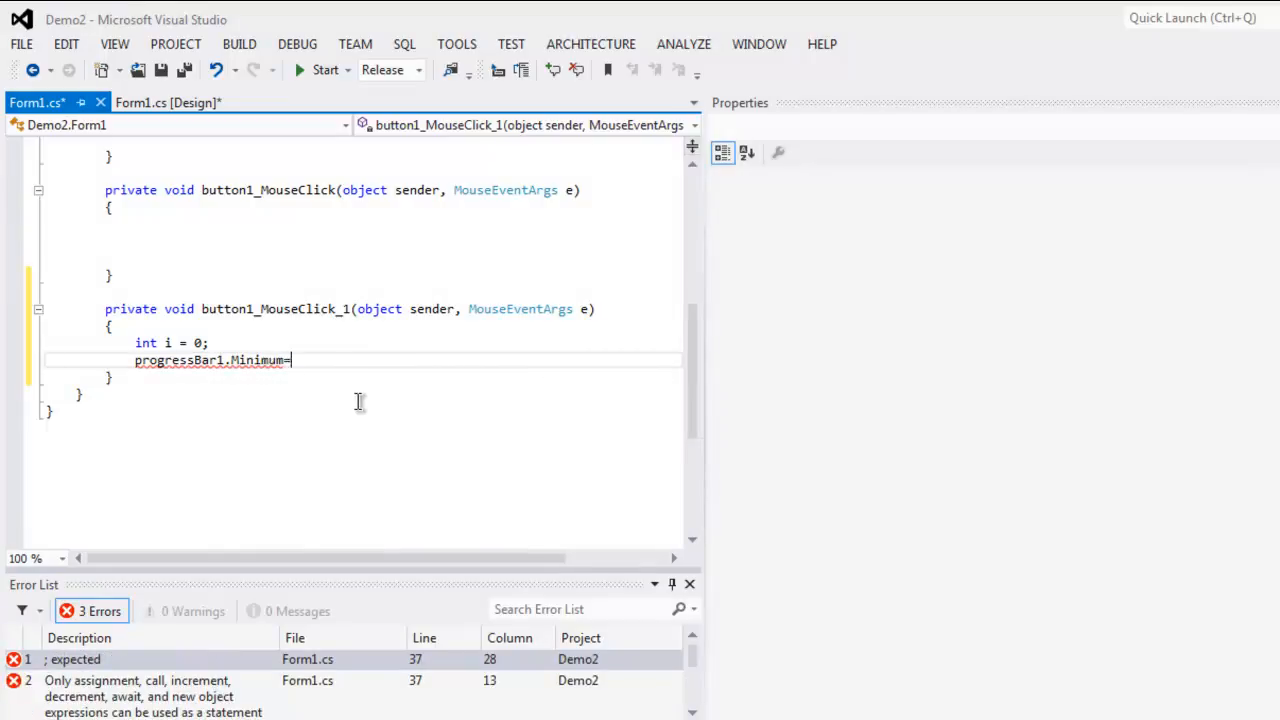
pyautogui.write('= 0;')
pyautogui.write('progressBar1')
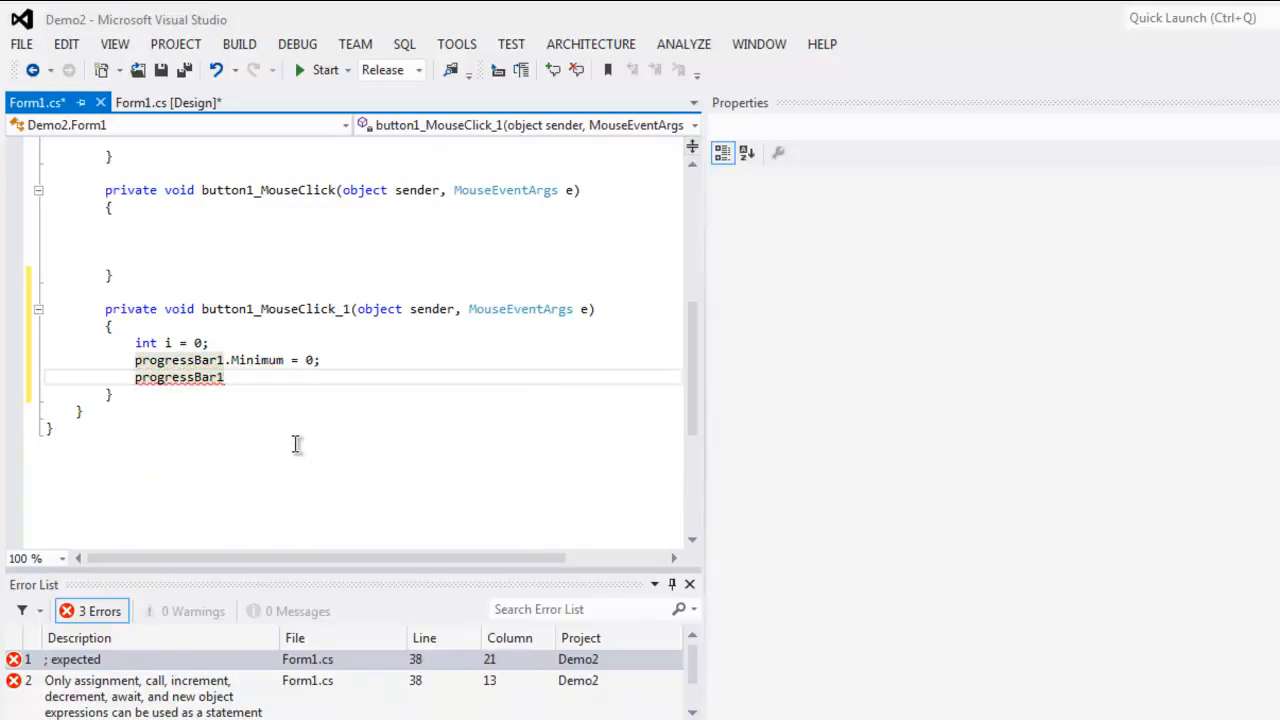
pyautogui.write('.Maximum = 200;')
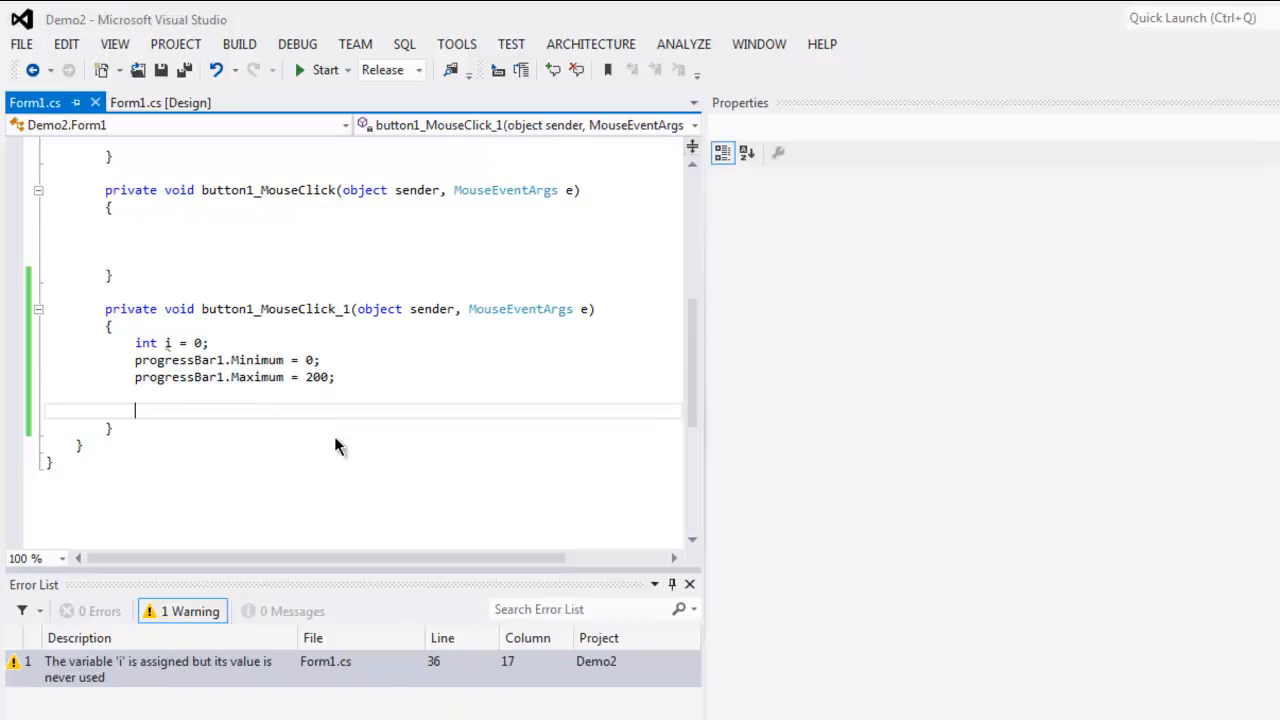
# Start a for loop over i beginning at 0 and incrementing by one
pyautogui.write('for(')
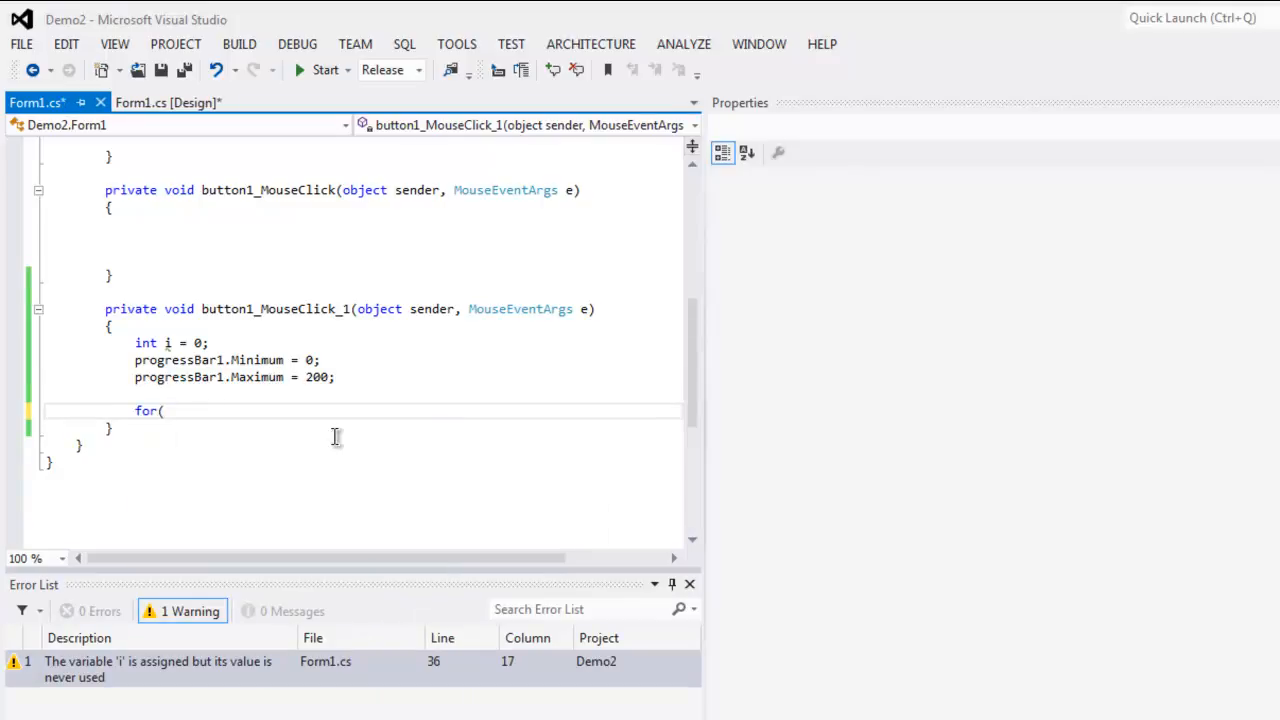
pyautogui.write('i=0')
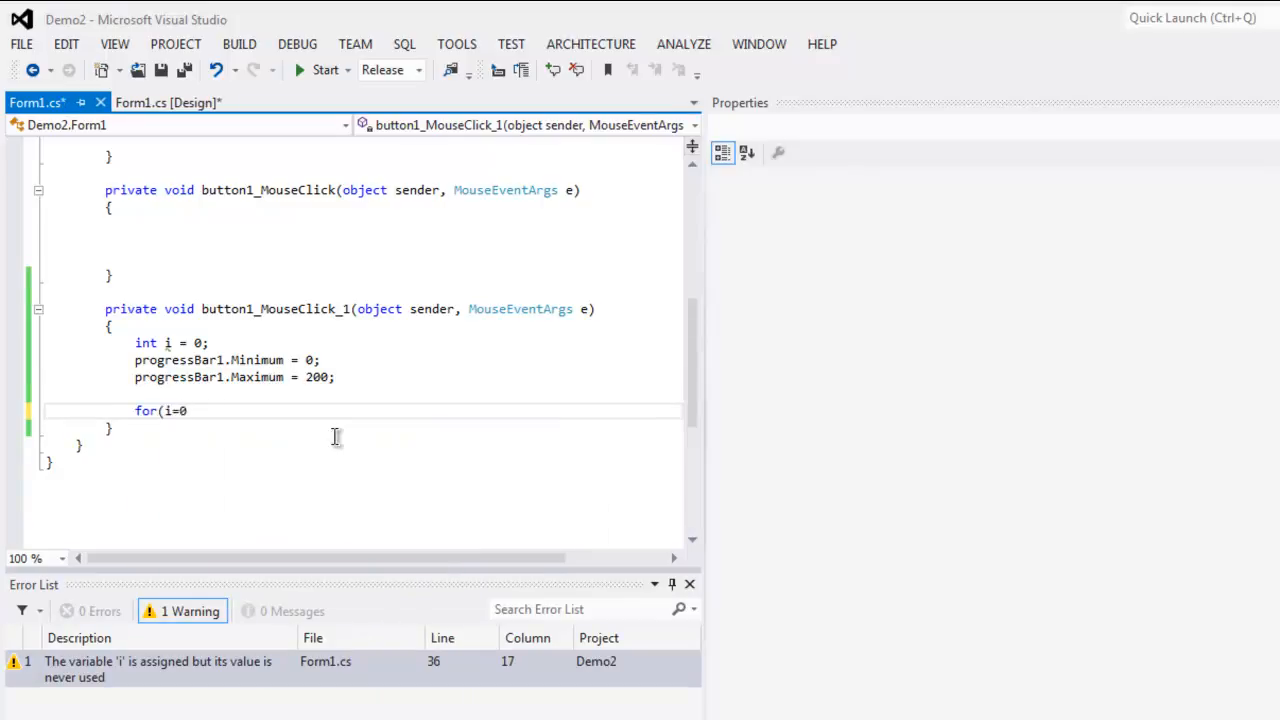
pyautogui.write(';i<200')
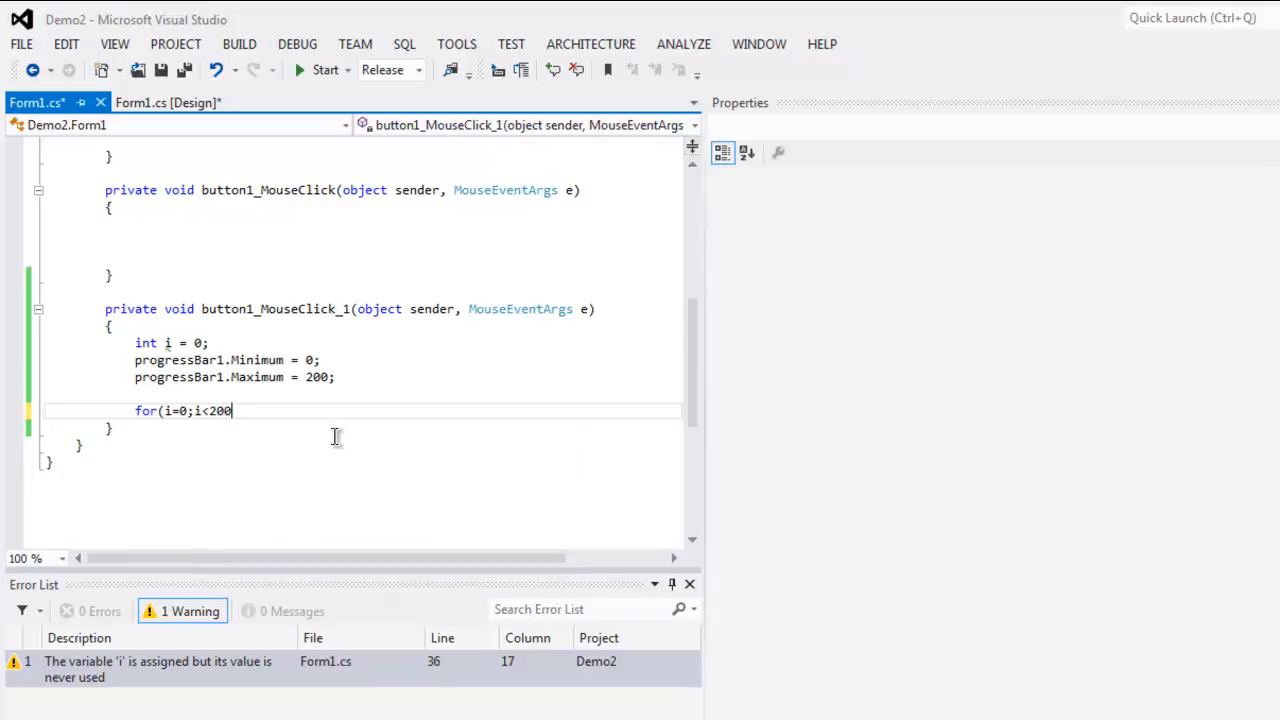
pyautogui.write(';i')
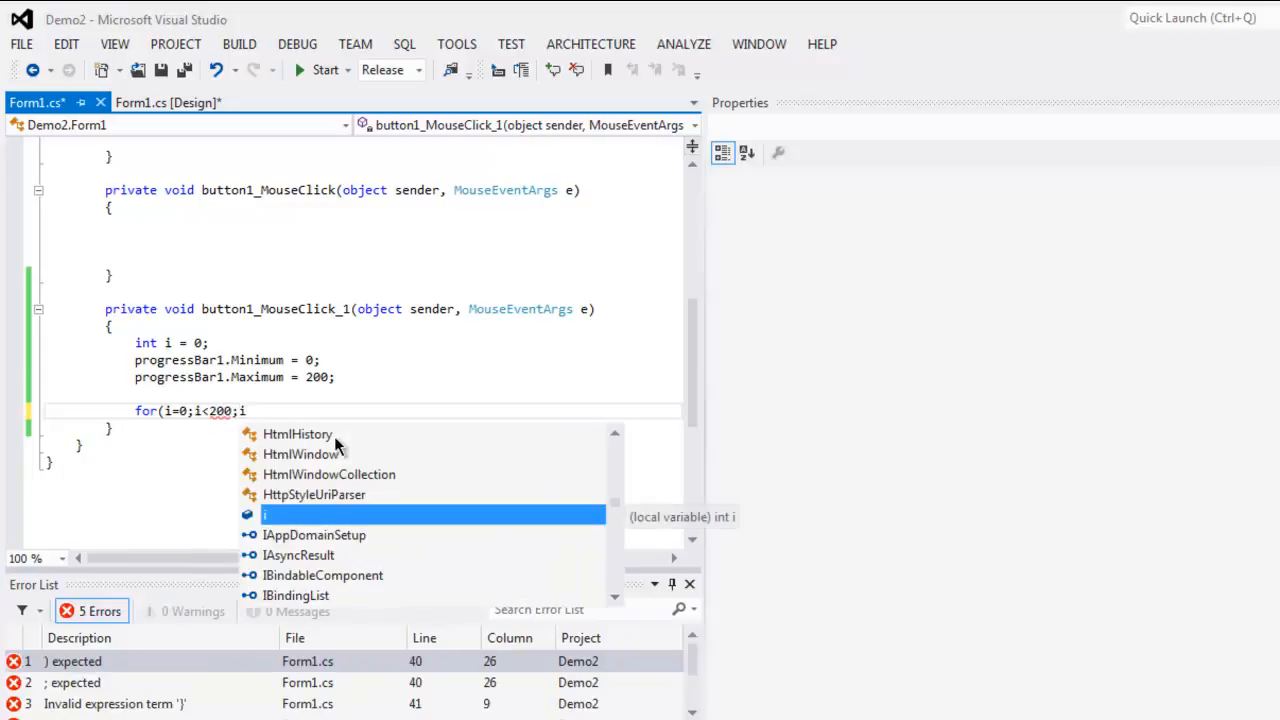
pyautogui.write('++)')
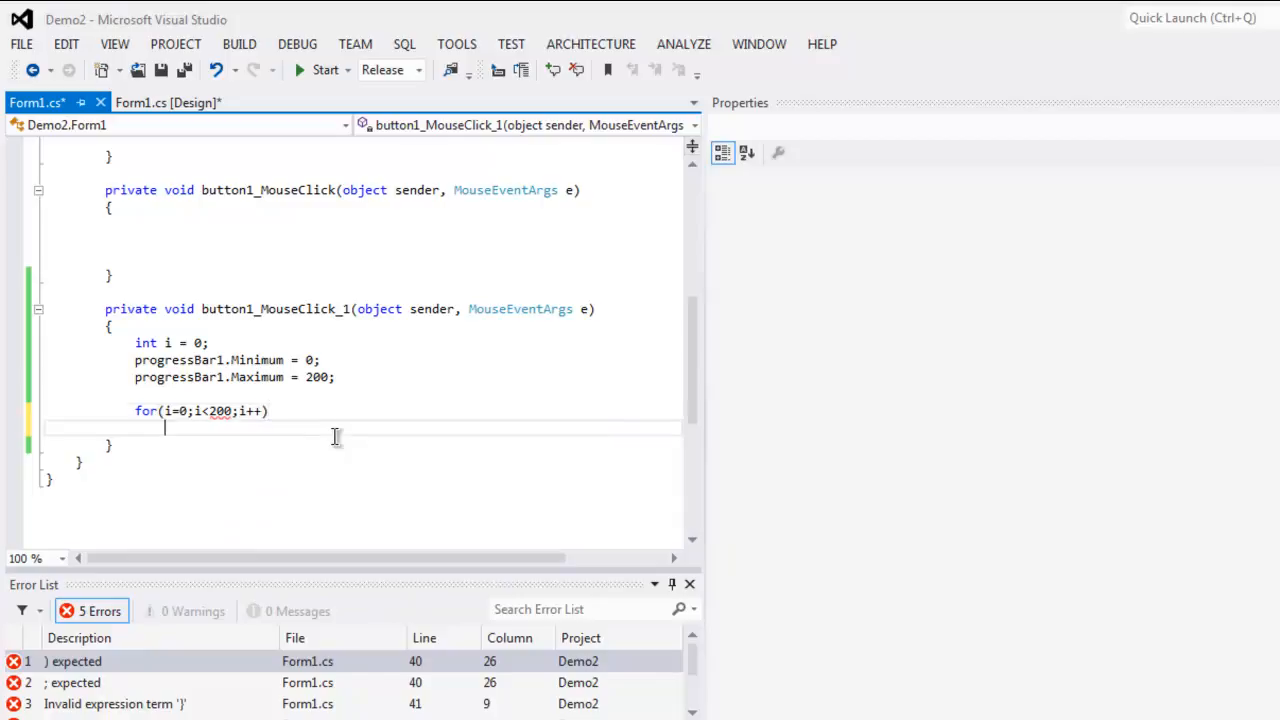
pyautogui.write('{')
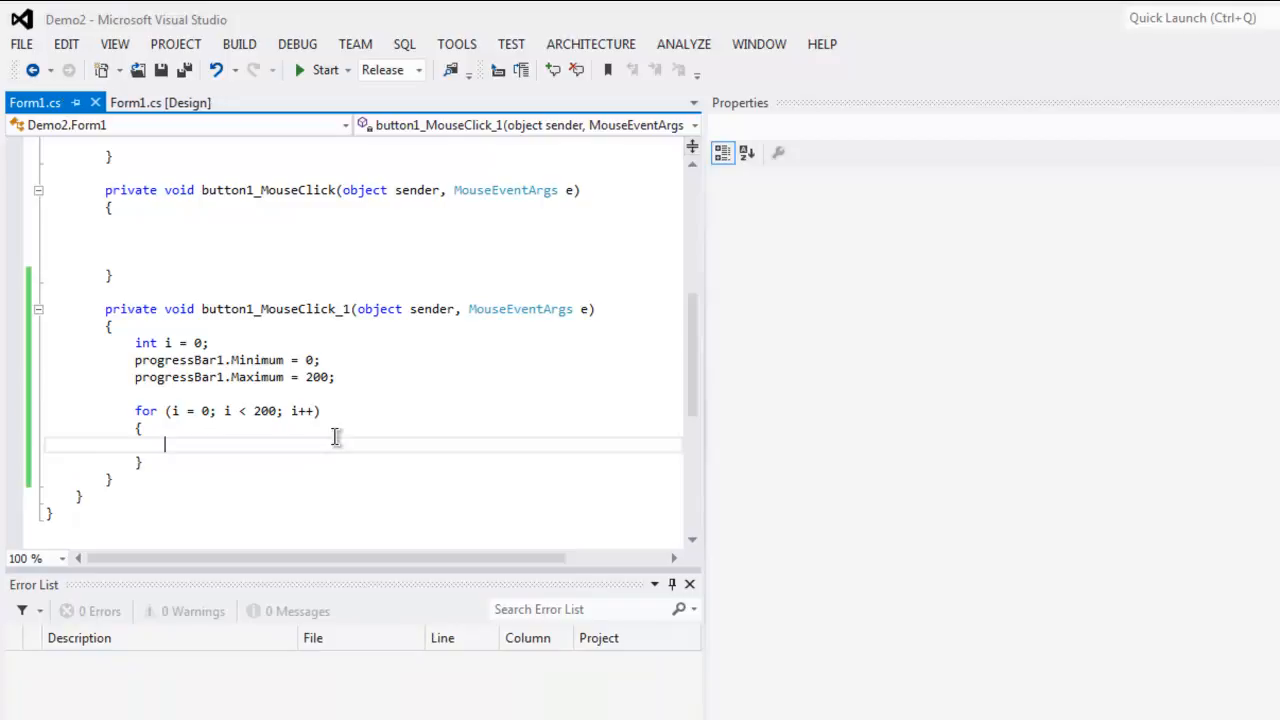
# In the loop, set progressBar1.Value = i and call System.Threading.Thread.Sleep(80)
pyautogui.write('progress')
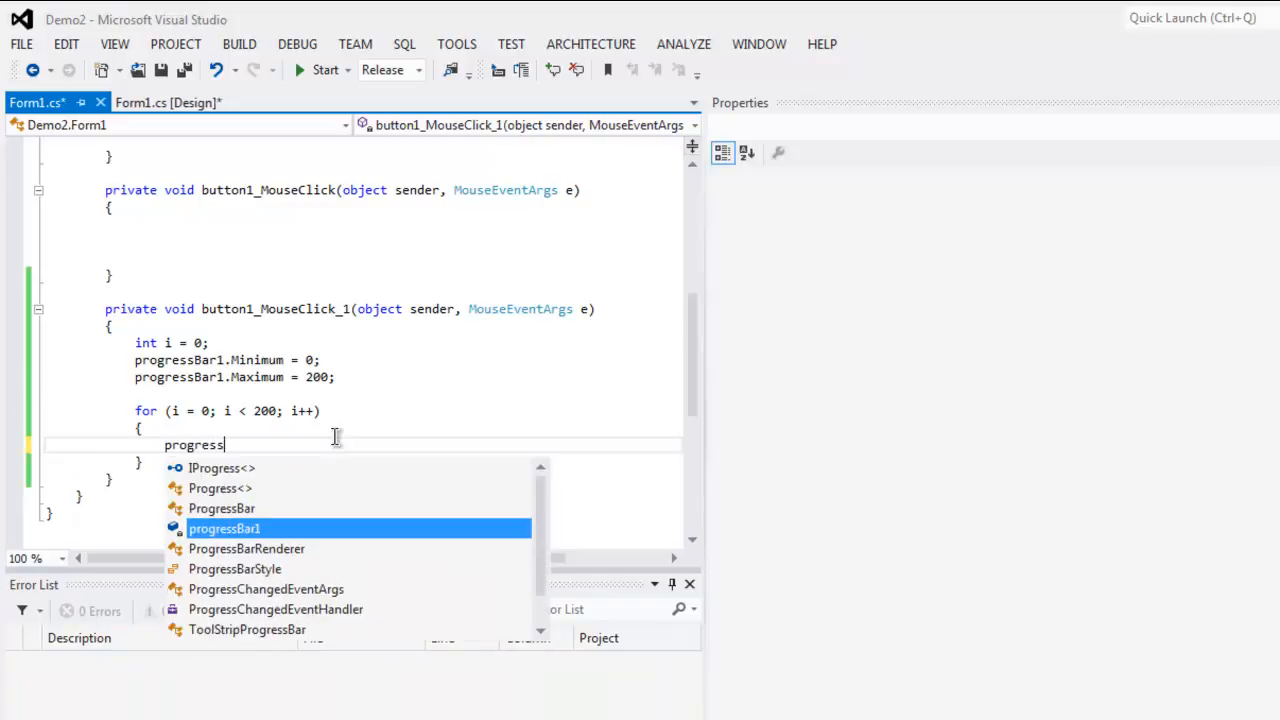
pyautogui.write('progressBar1.')
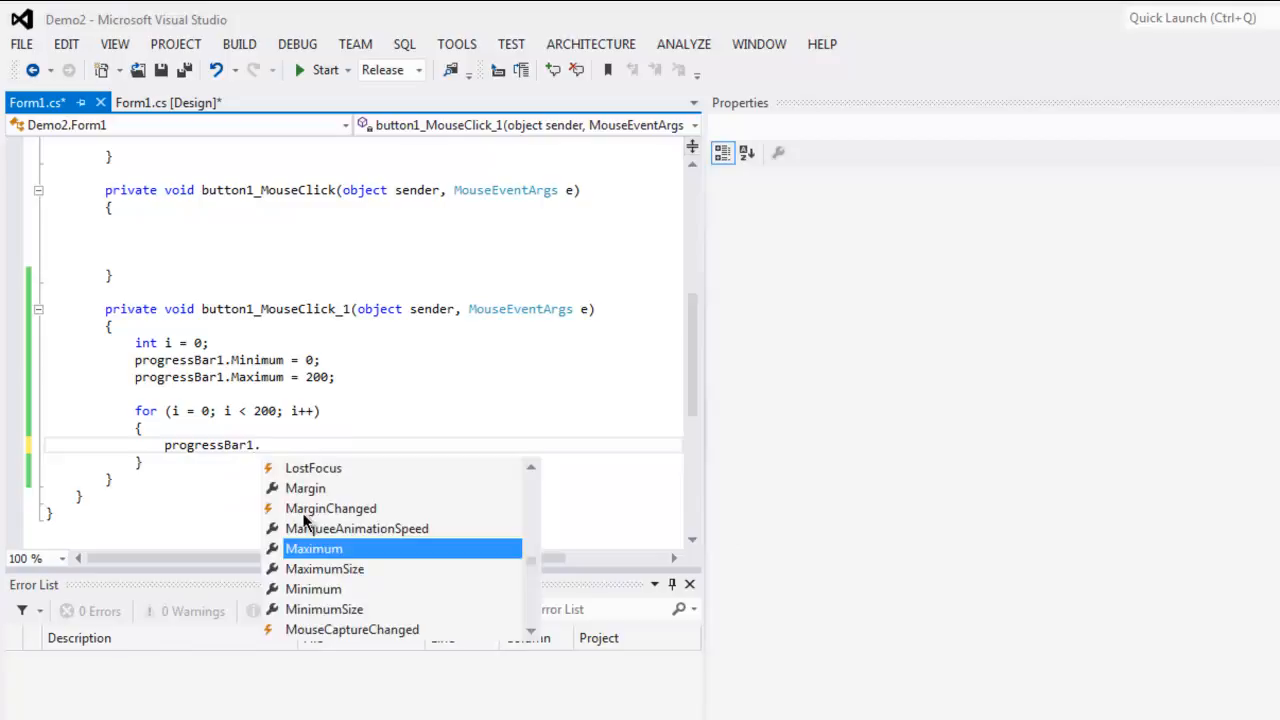
pyautogui.write('Value')
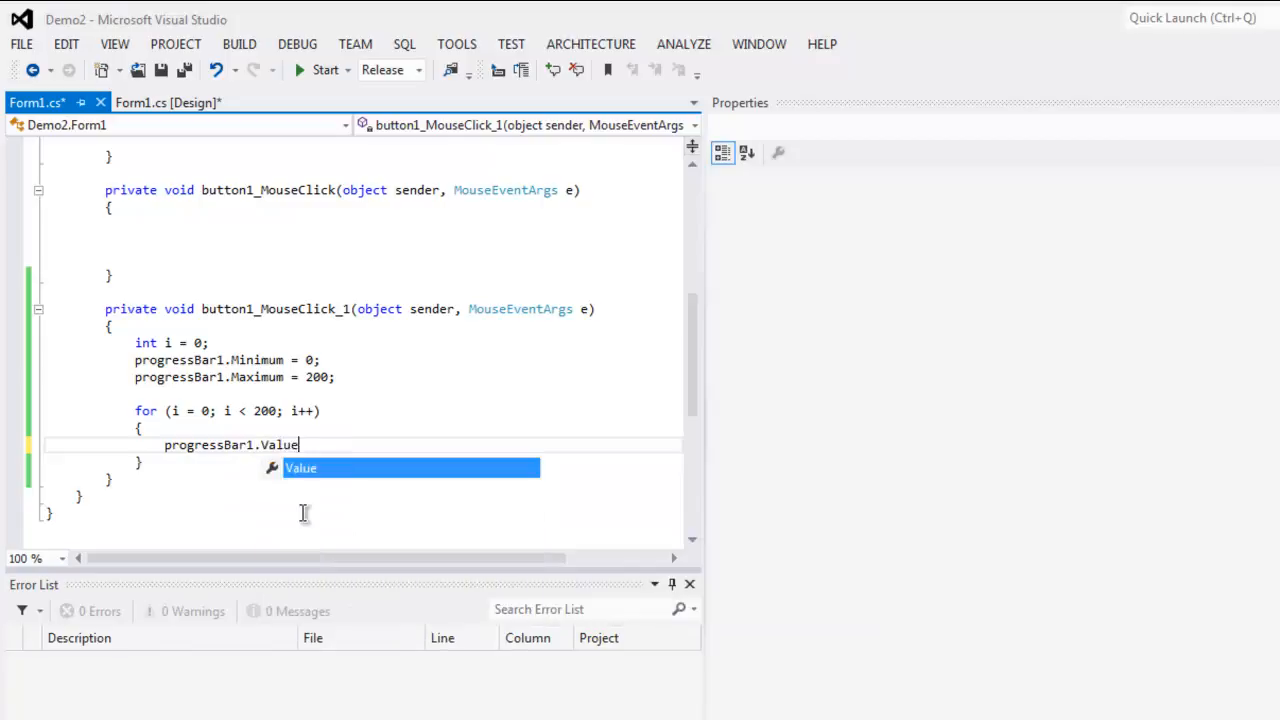
pyautogui.write('=i')
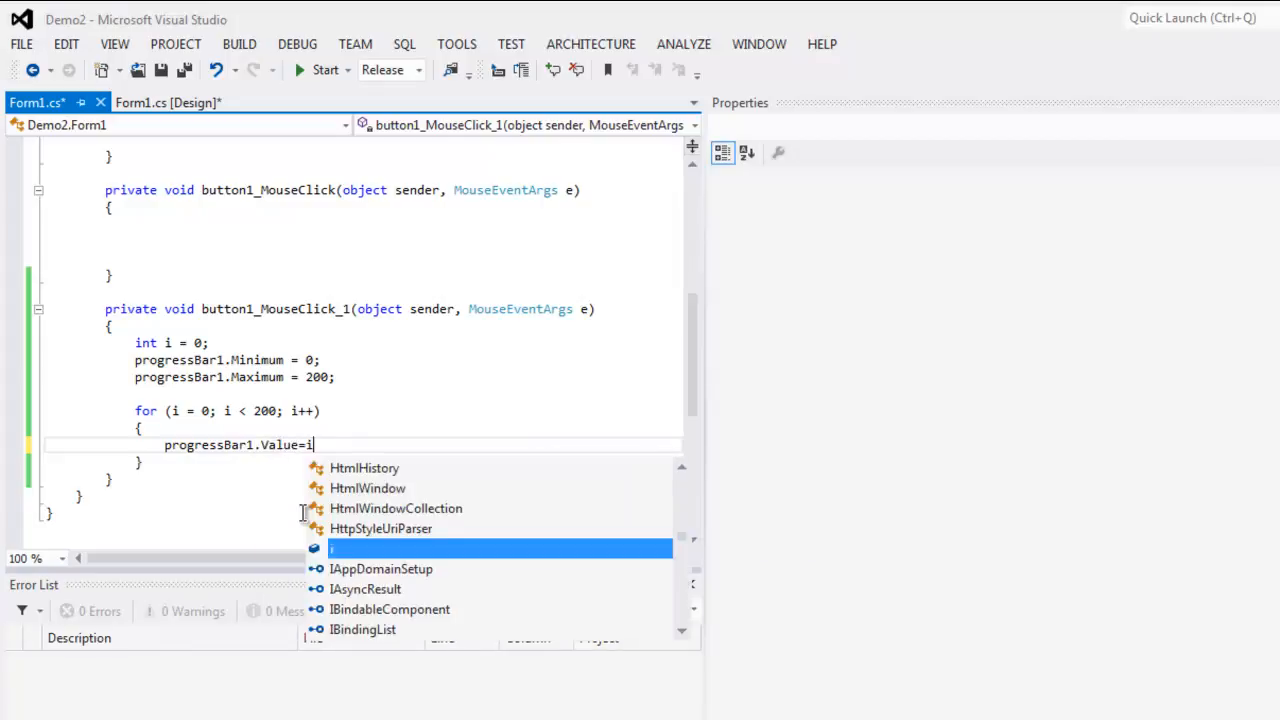
pyautogui.write(';')
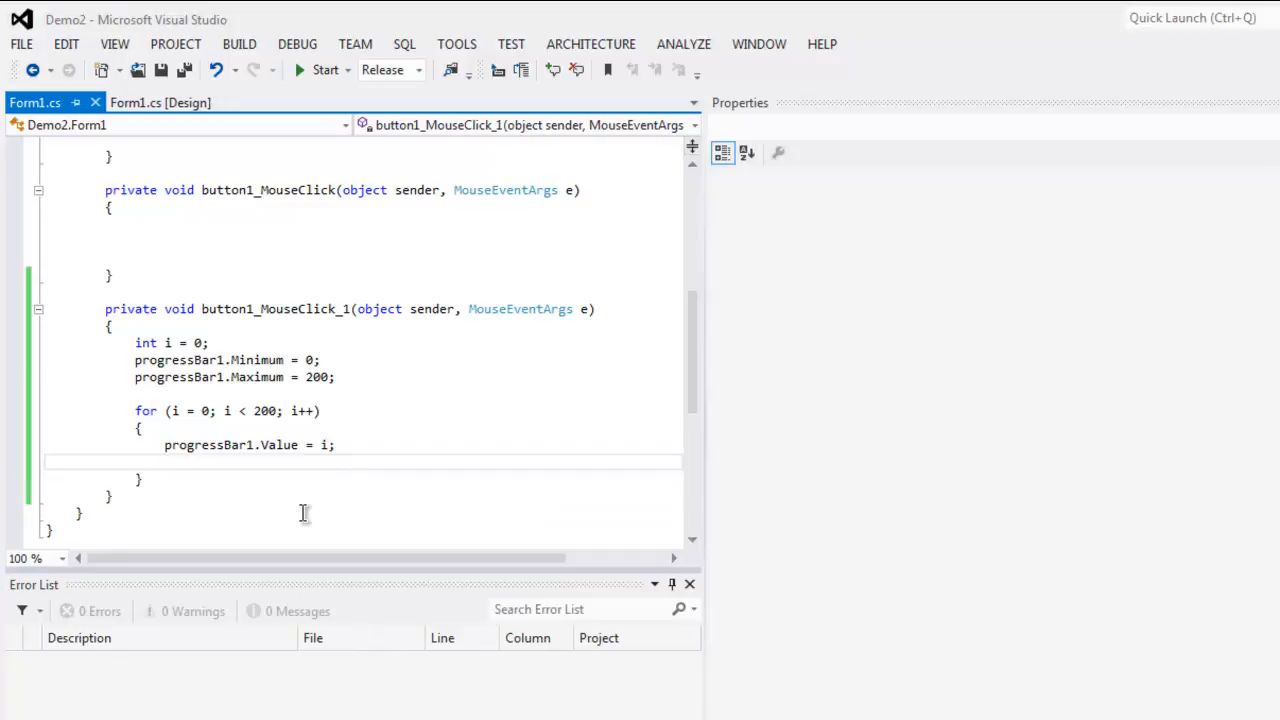
pyautogui.moveTo(318, 514)
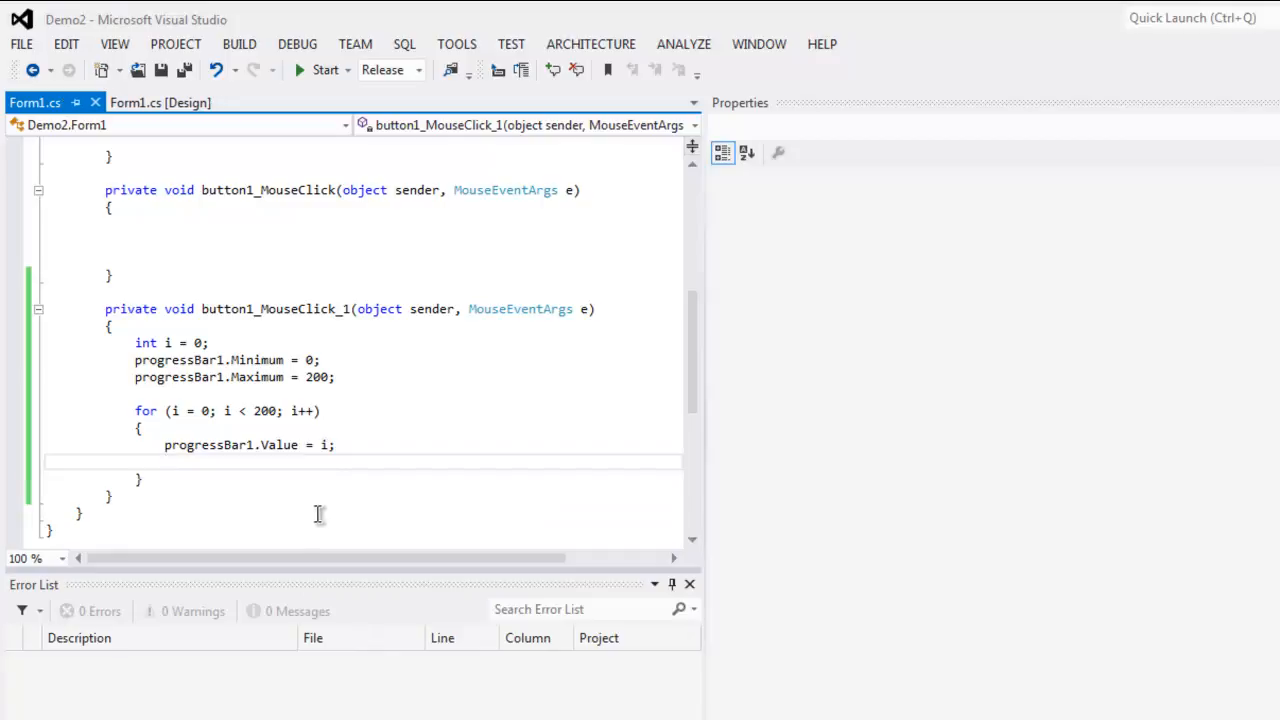
pyautogui.write('System.T')
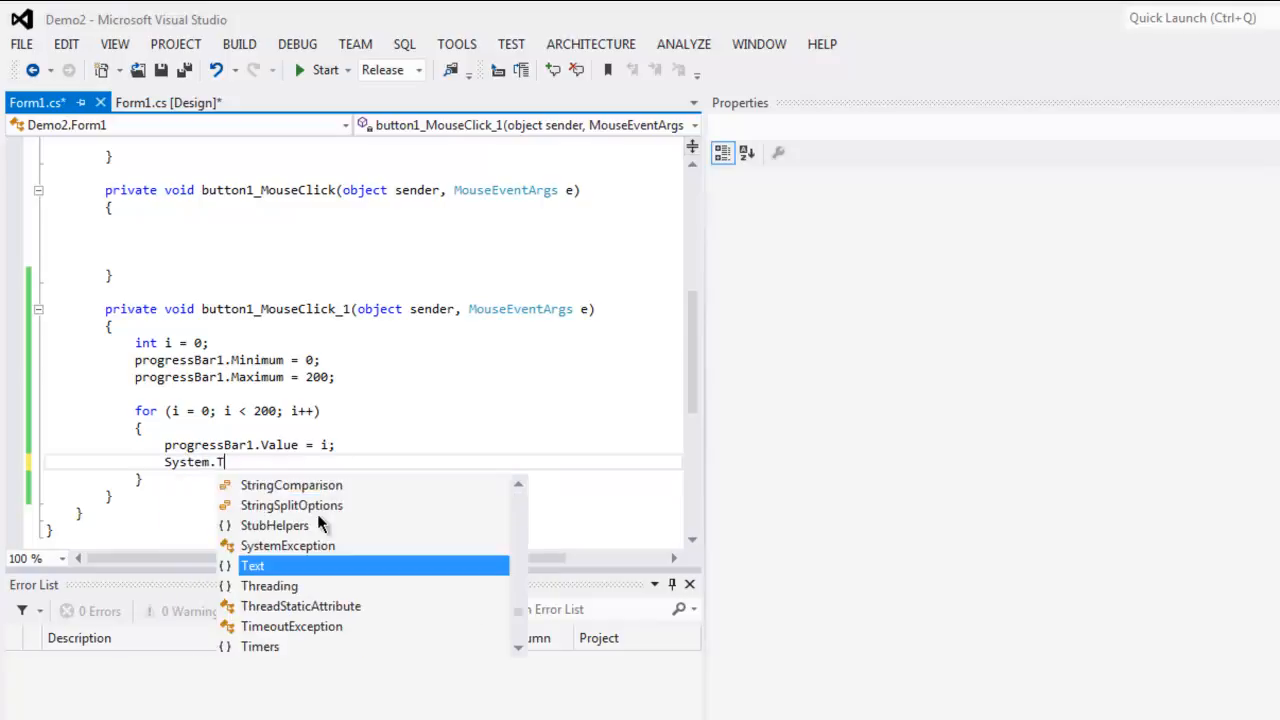
pyautogui.write('hreading.')
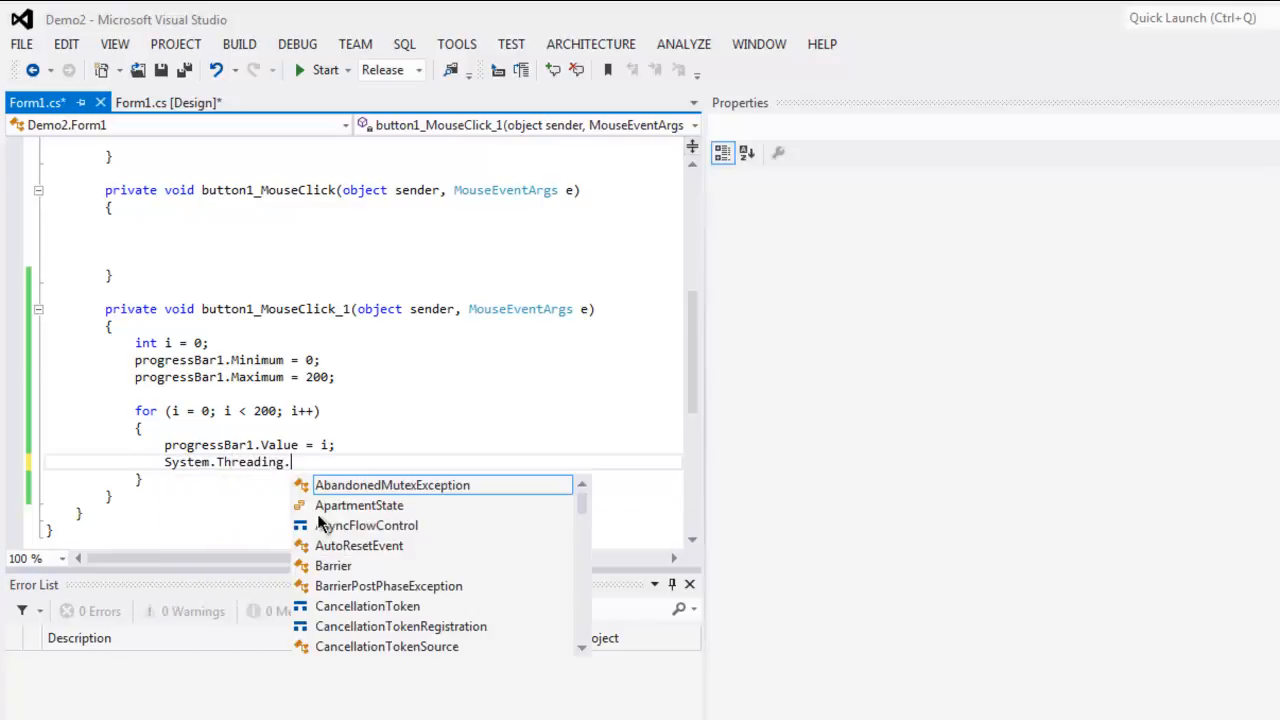
pyautogui.write('Thread.')
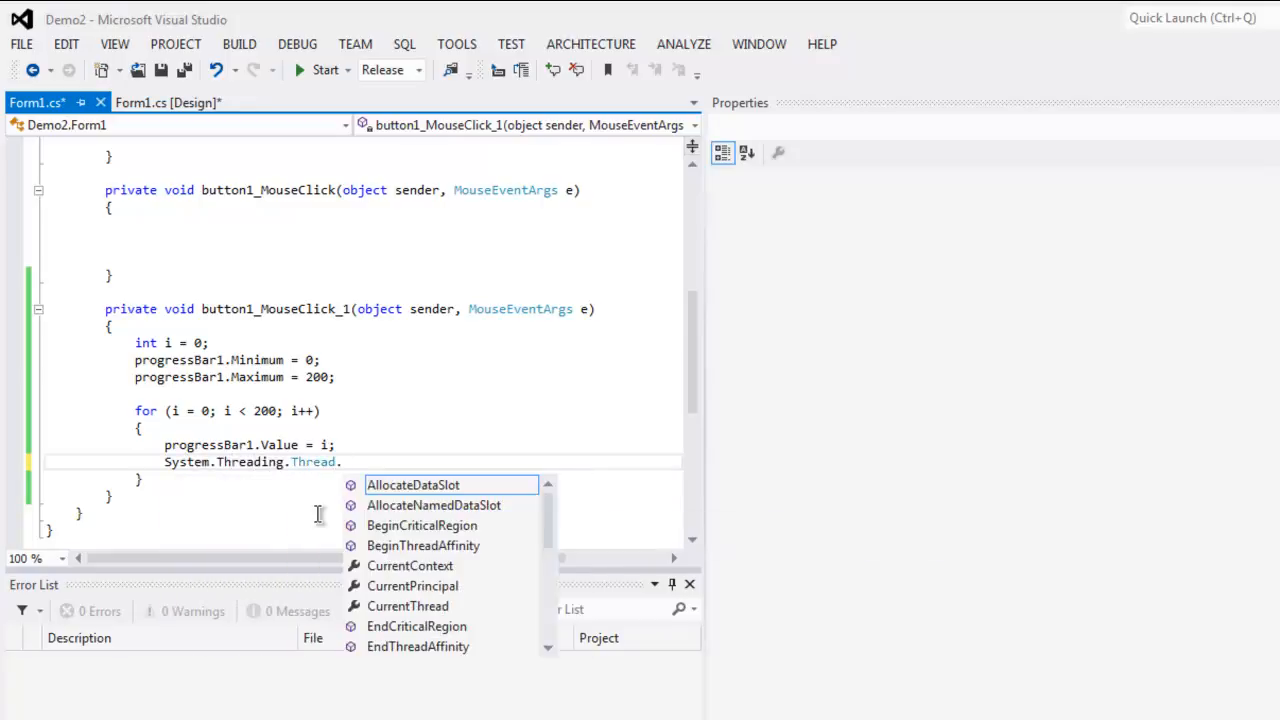
pyautogui.write('Sleep(')
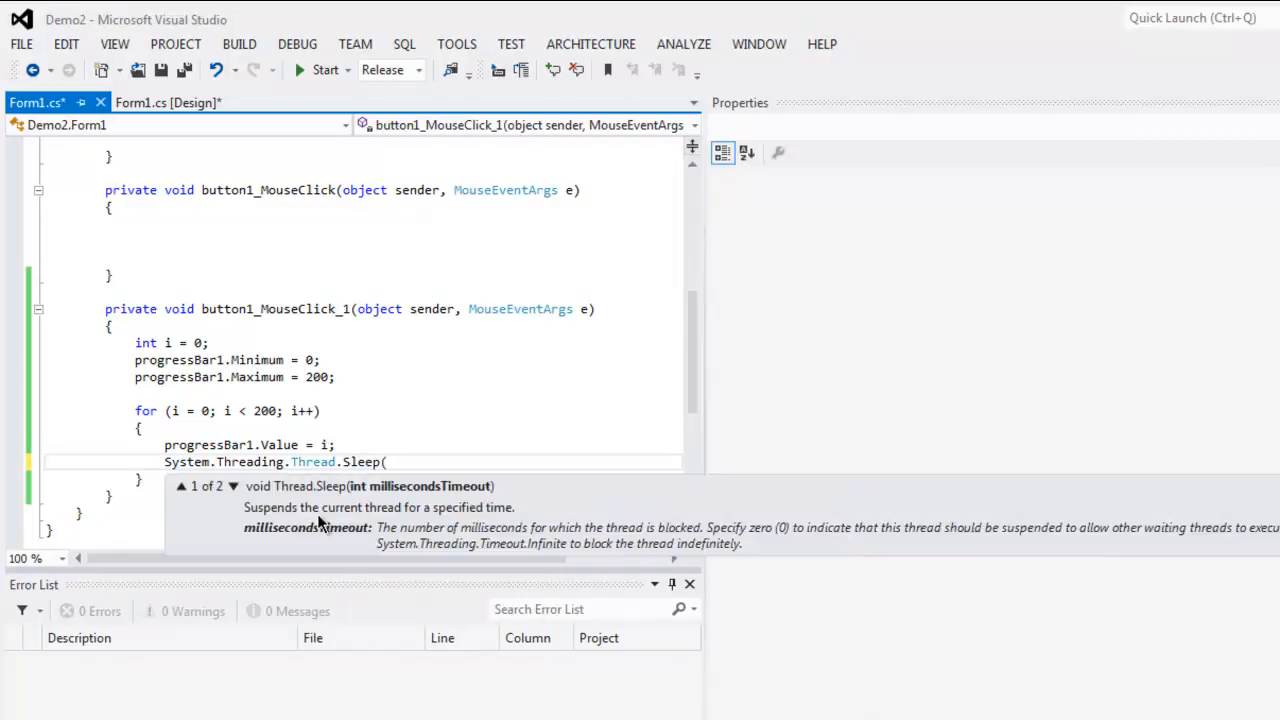
pyautogui.write('80')
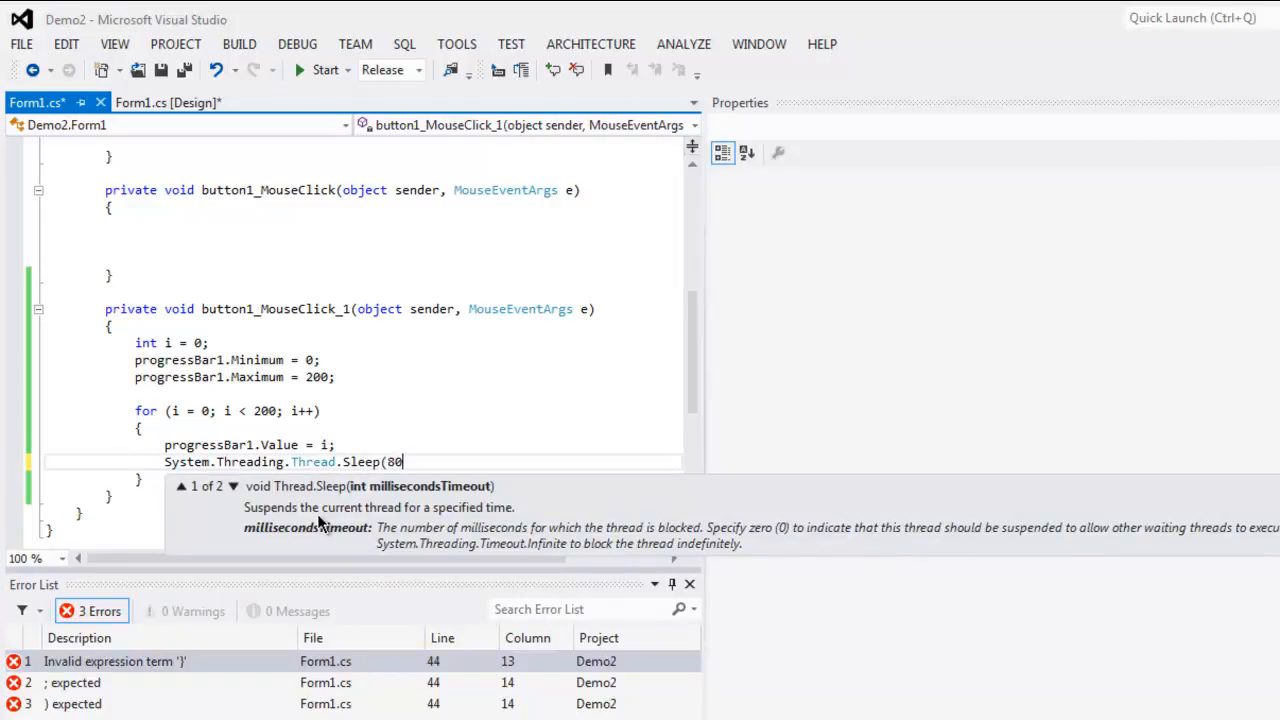
pyautogui.write(');')
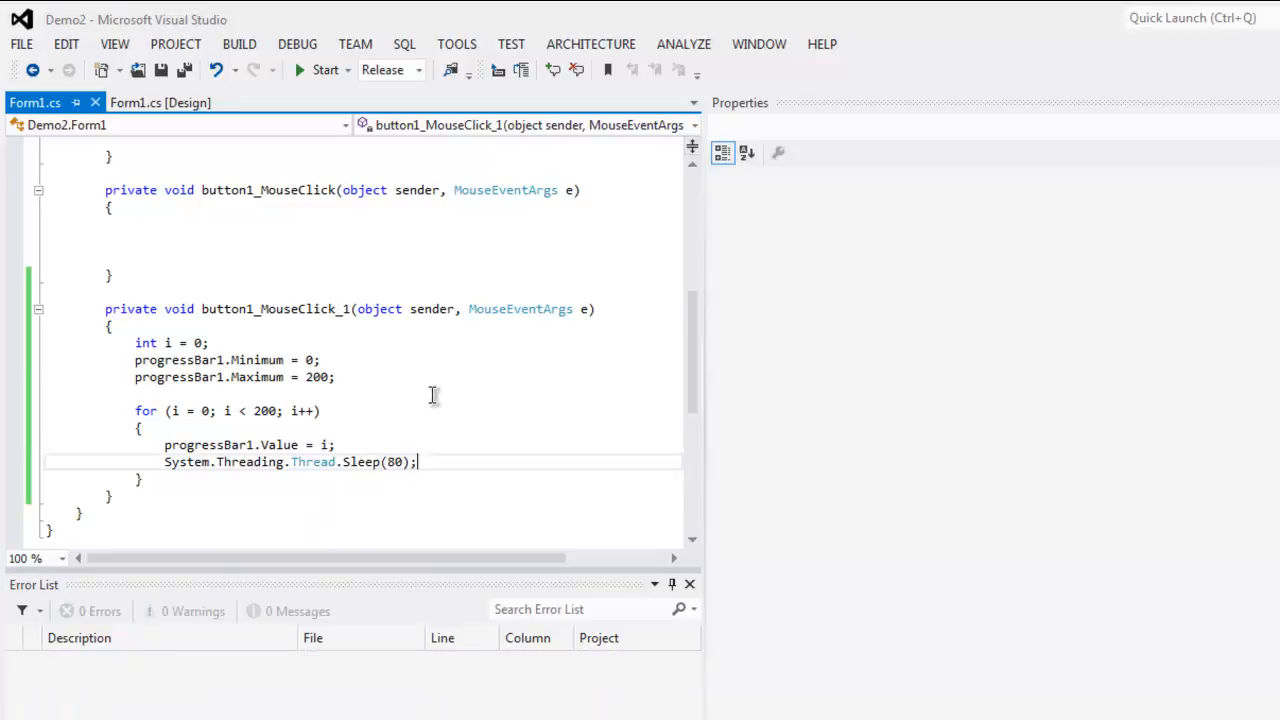
# Delete the empty button1_MouseClick method and return to Form1.cs [Design]
pyautogui.scroll(-3)
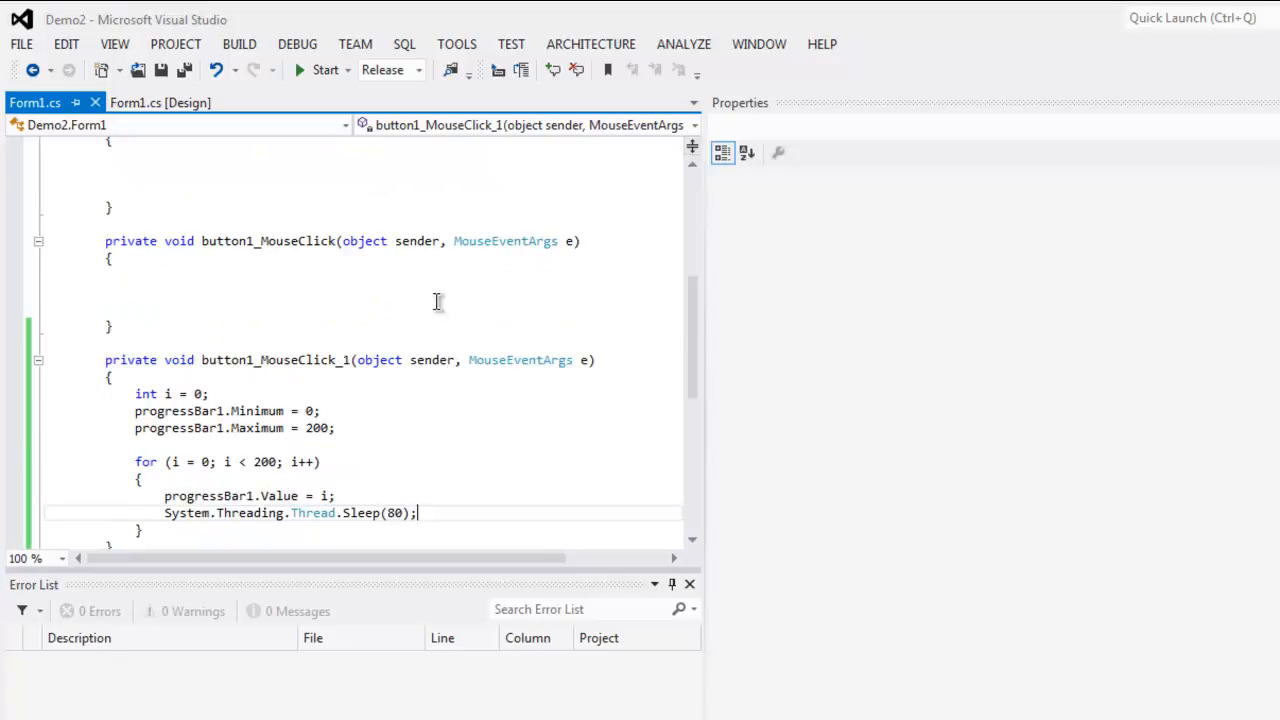
pyautogui.moveTo(387, 286)
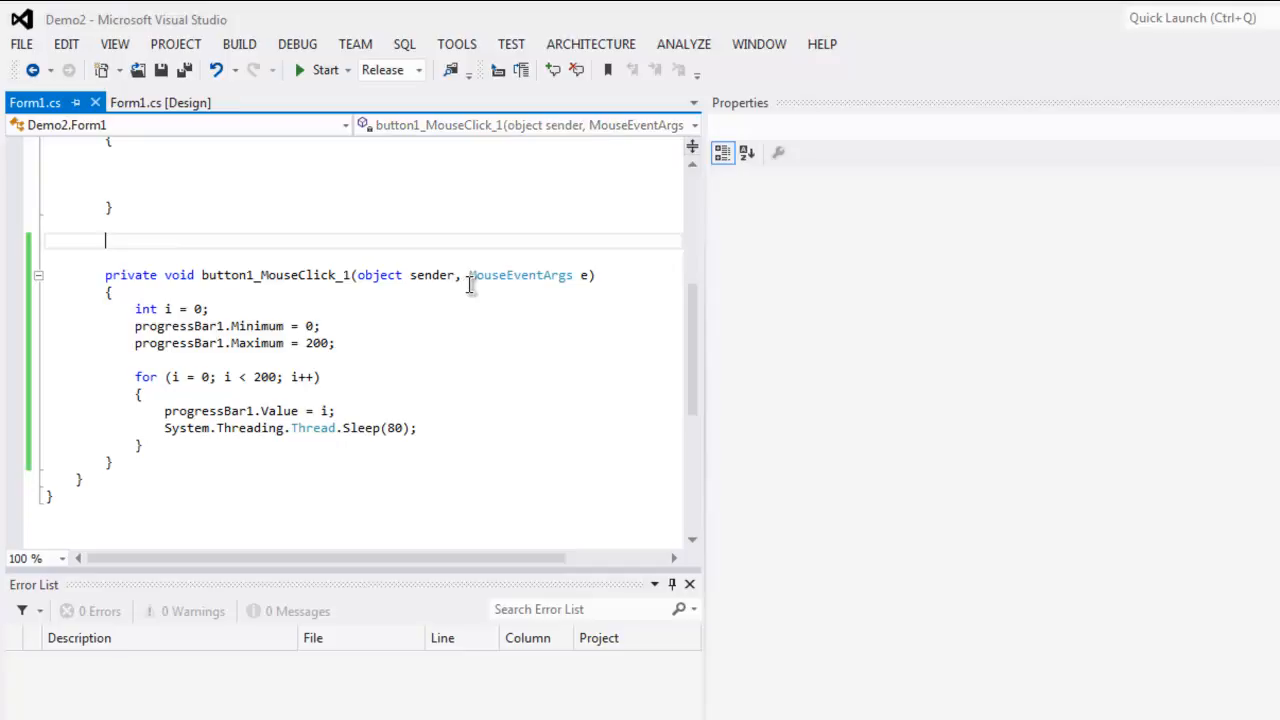
pyautogui.click(160, 102)
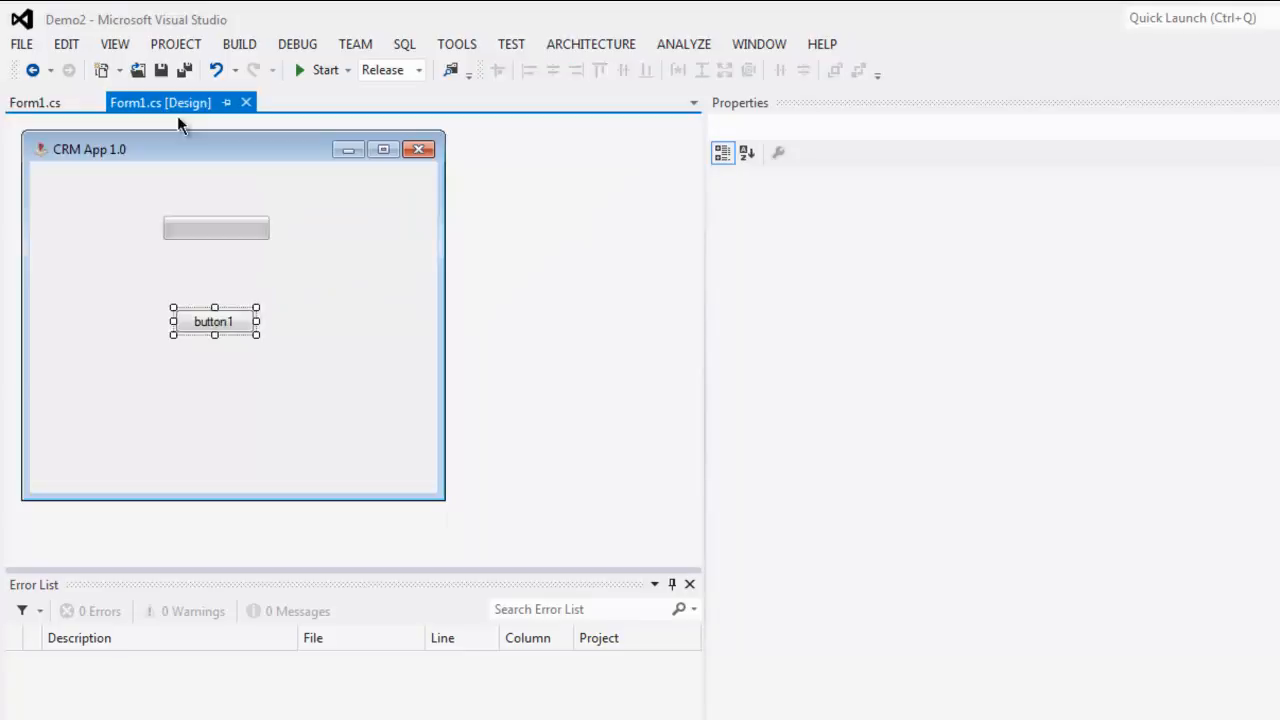
# Show button1's Events list to confirm MouseClick uses button1_MouseClick_1
pyautogui.click(802, 152)
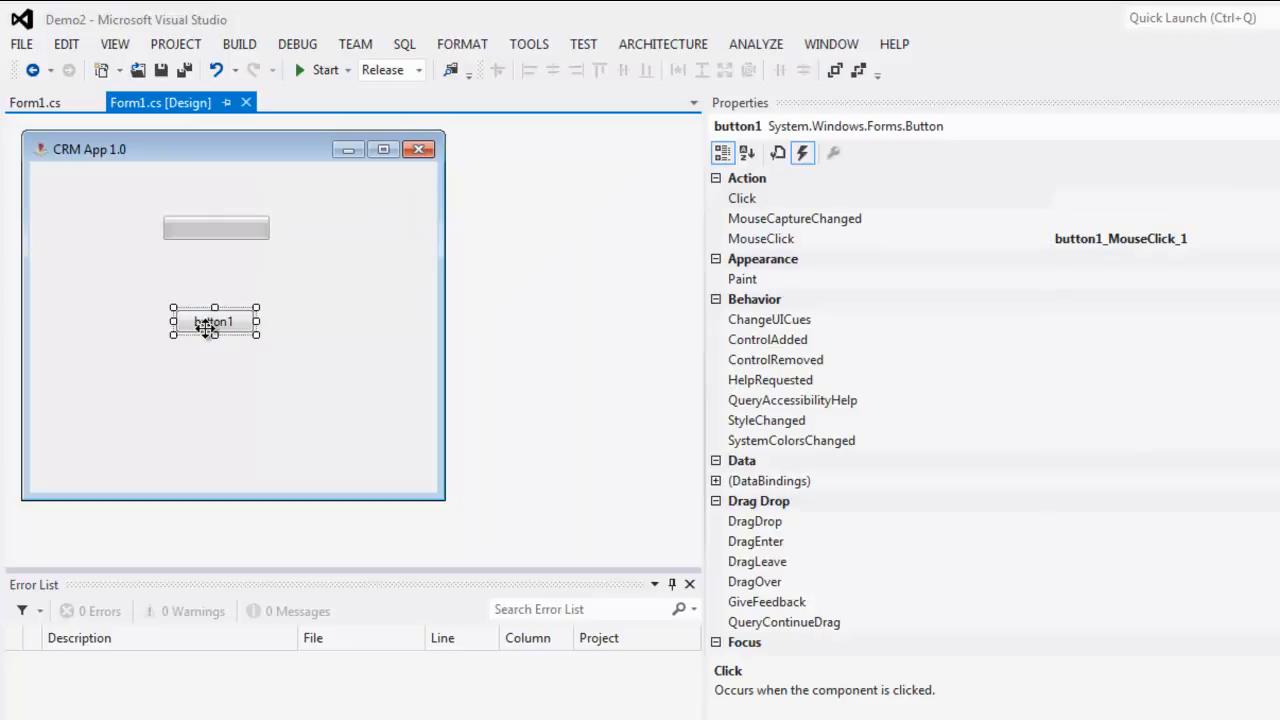
pyautogui.moveTo(378, 298)
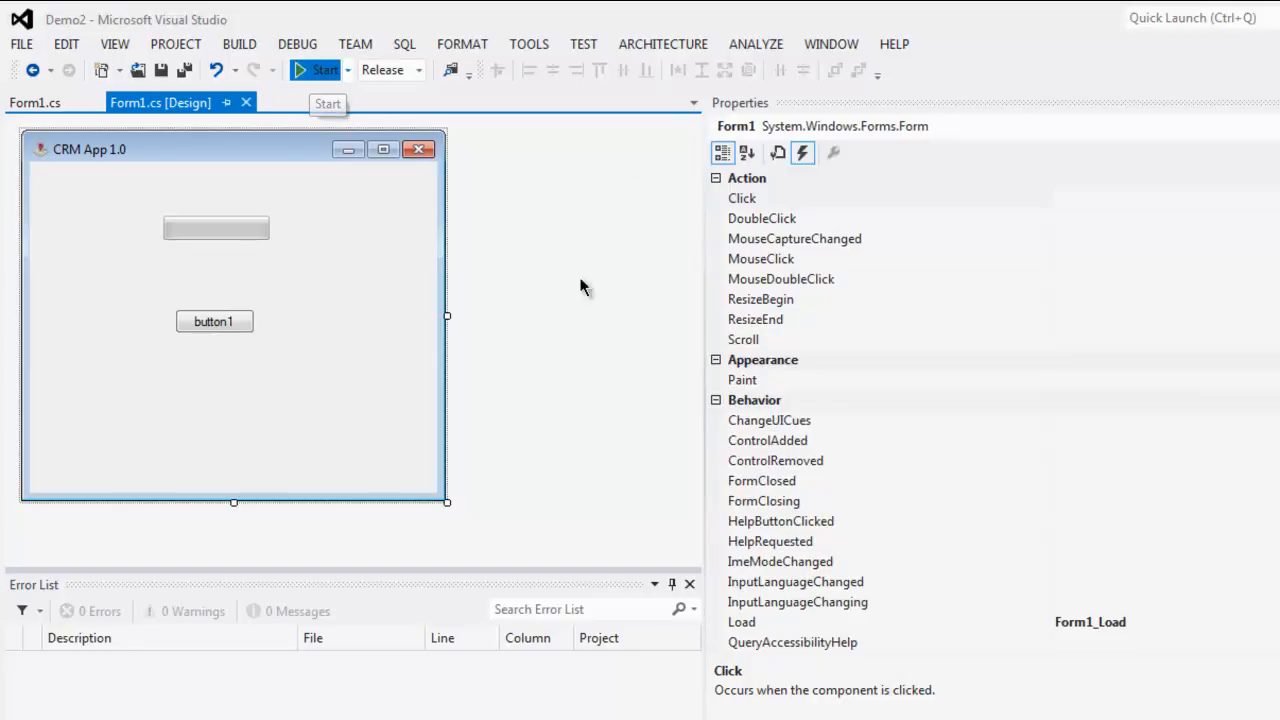
# Run CRM App 1.0, click button1 to fill the progress bar, then close the window
pyautogui.click(321, 70)
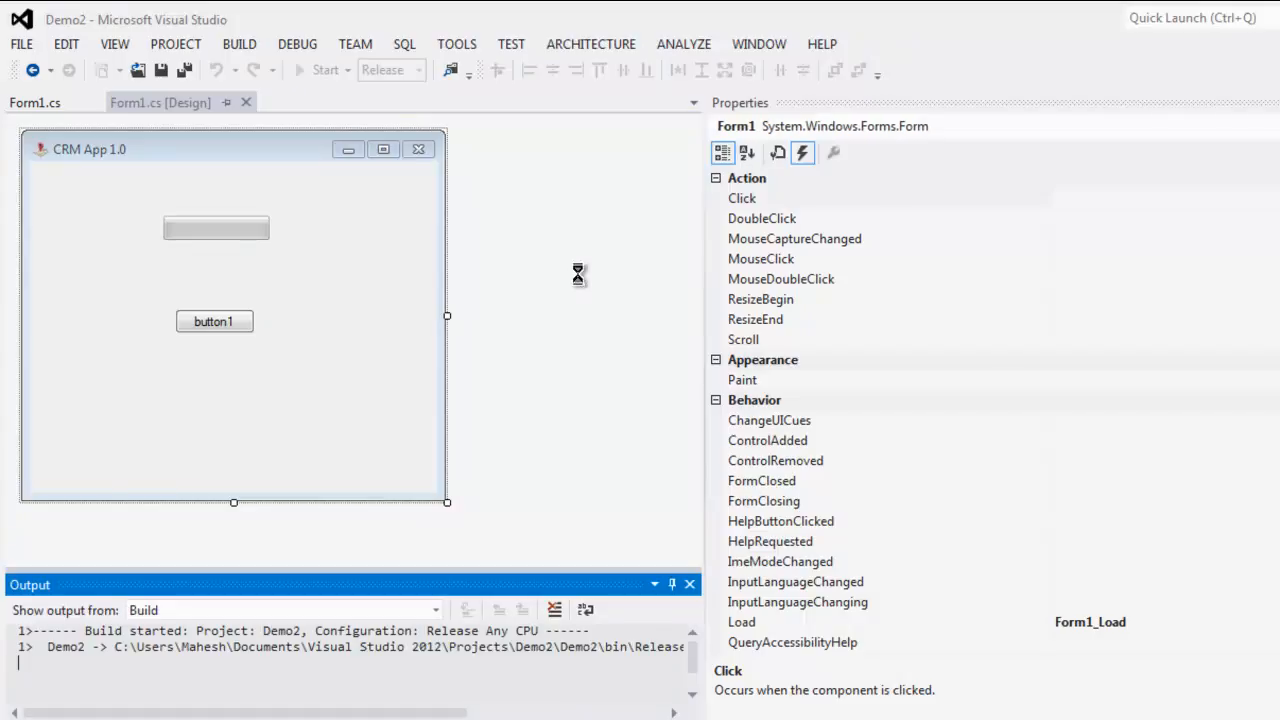
pyautogui.click(321, 70)
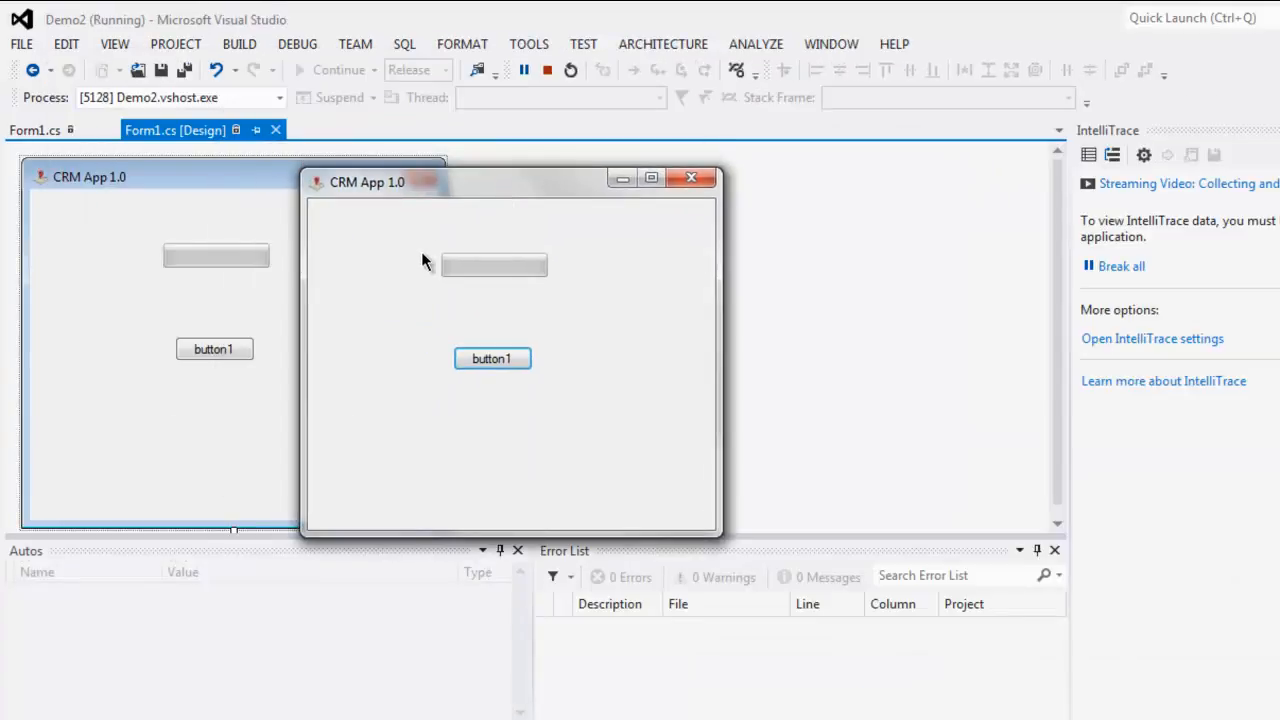
pyautogui.moveTo(393, 413)
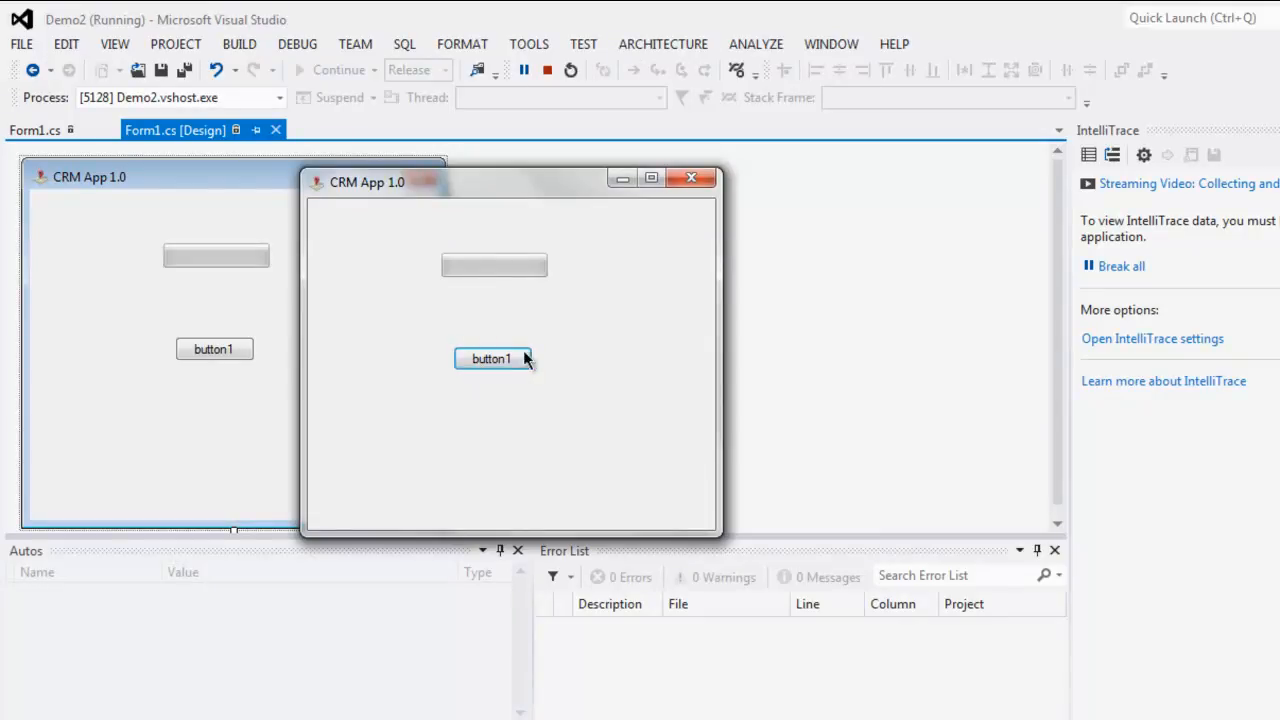
pyautogui.moveTo(447, 278)
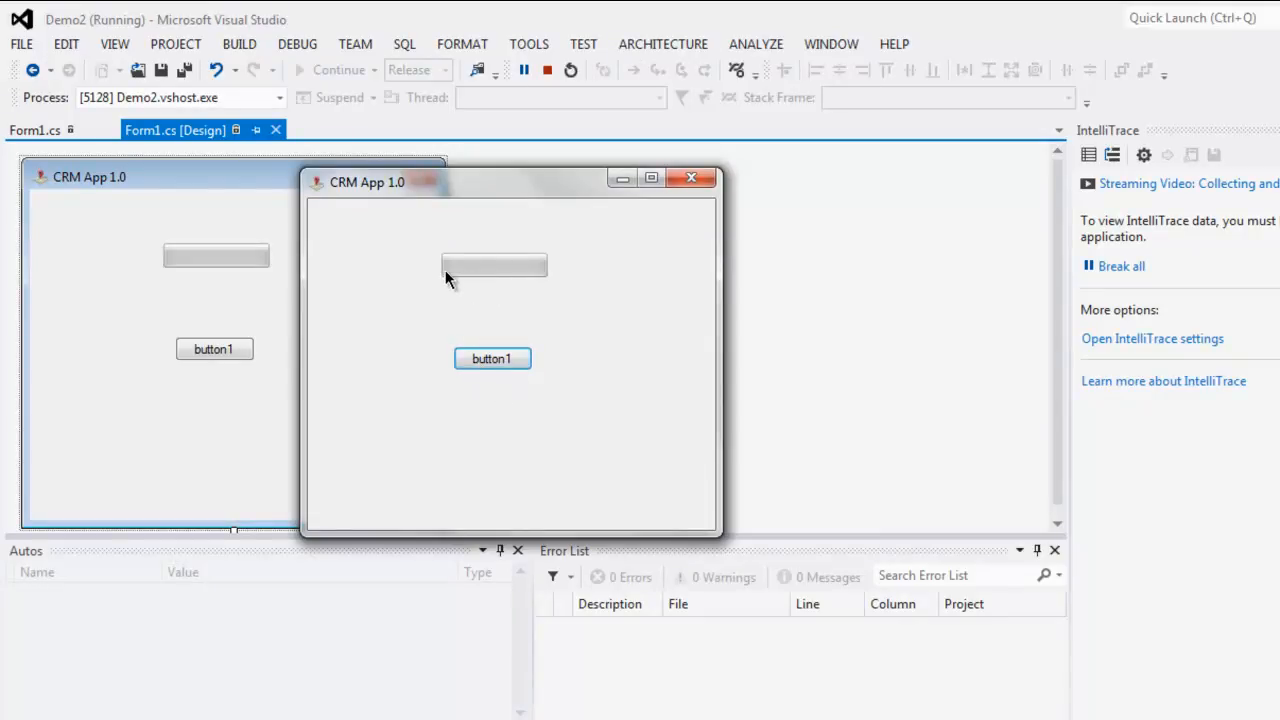
pyautogui.moveTo(492, 280)
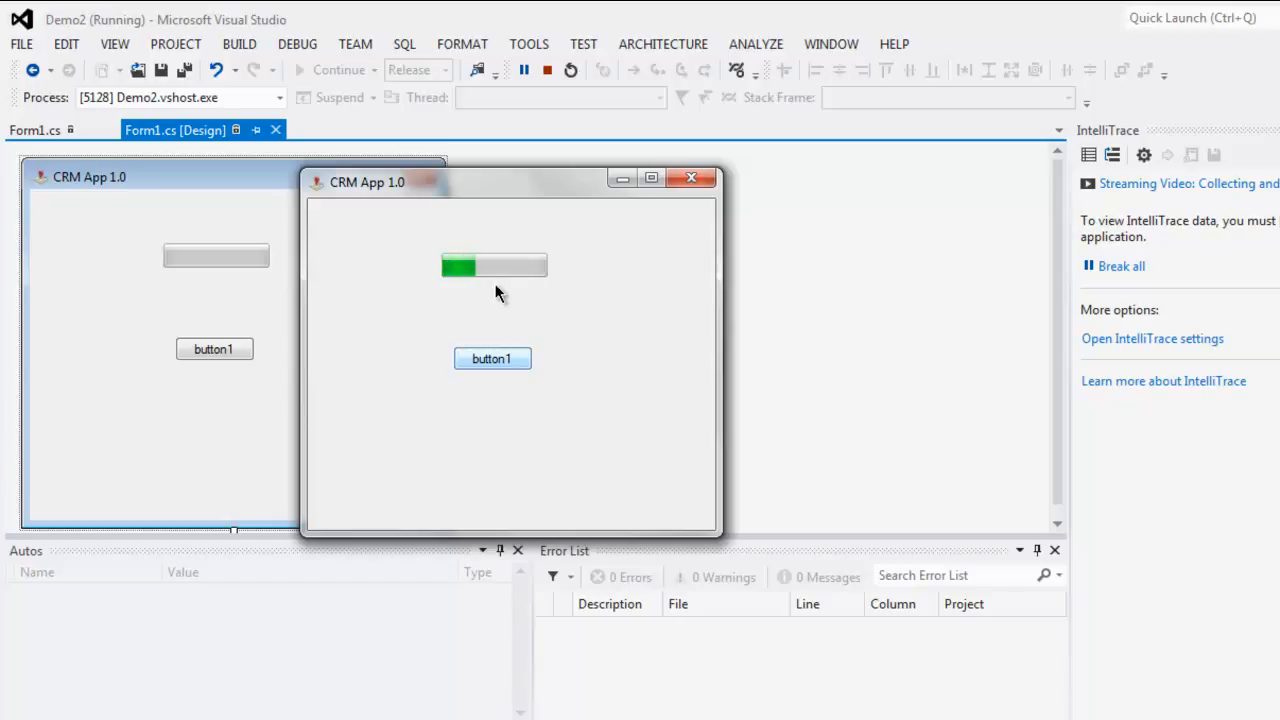
pyautogui.moveTo(556, 307)
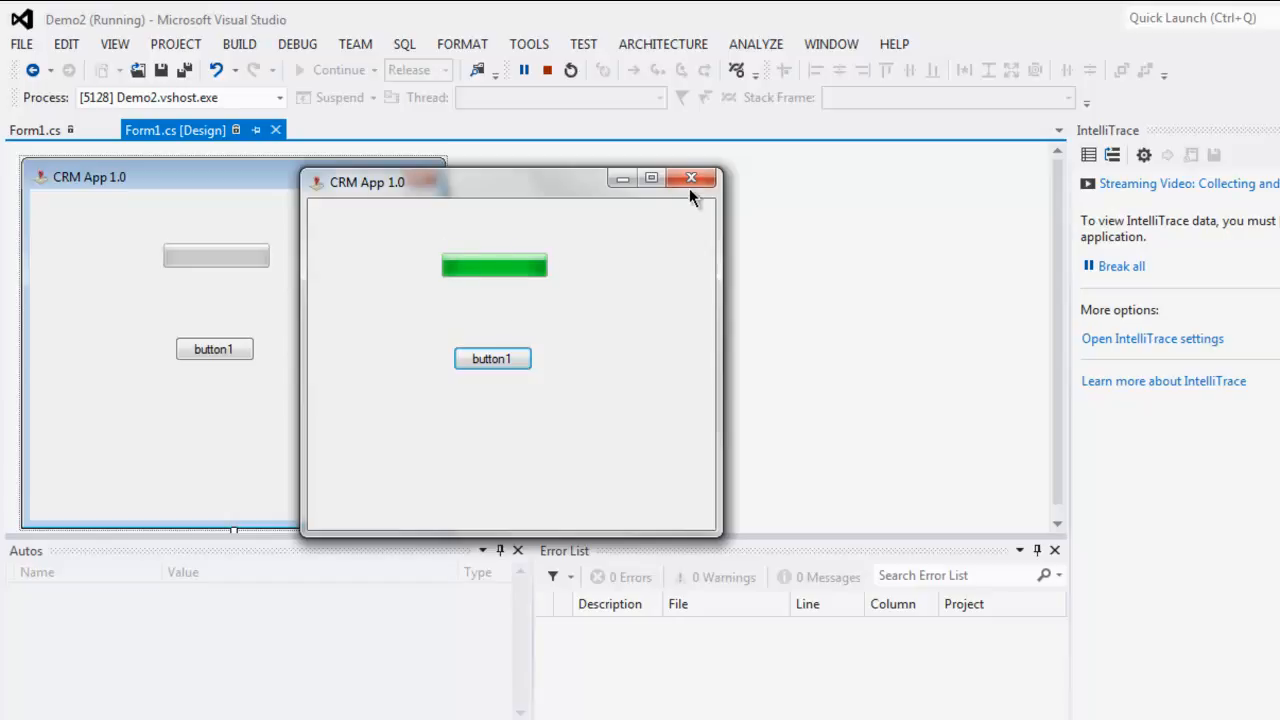
pyautogui.click(691, 178)
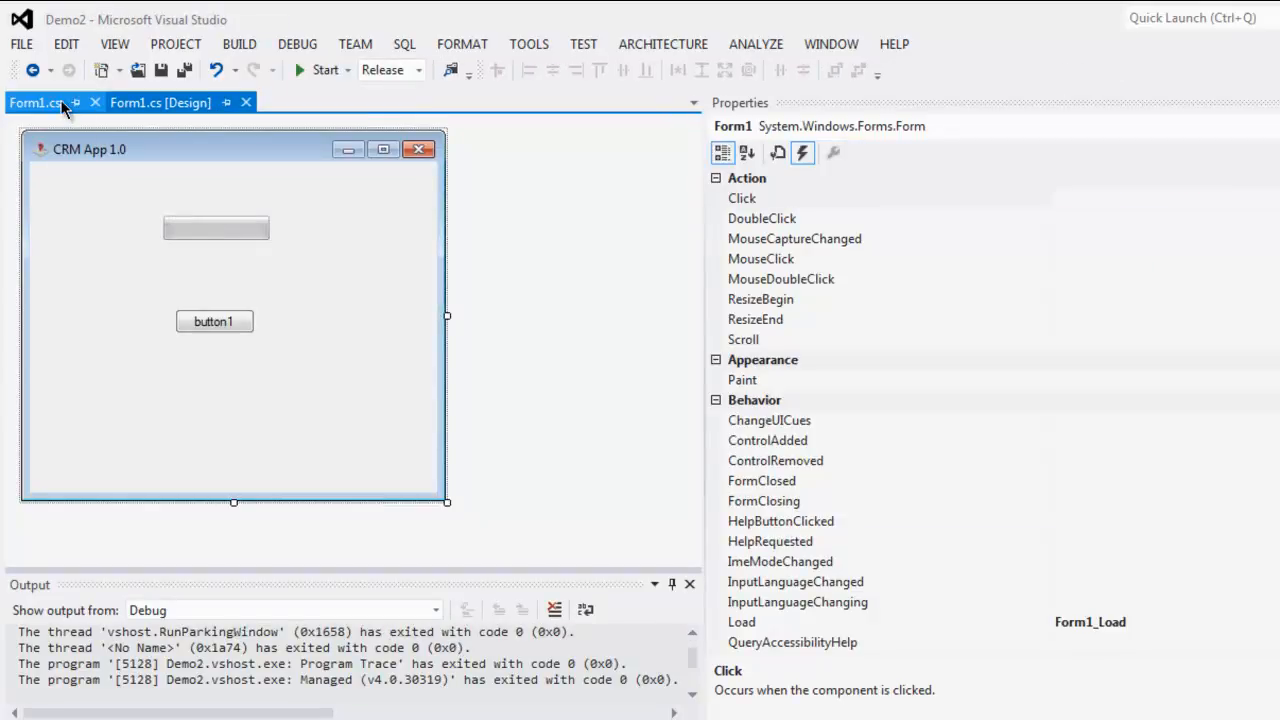